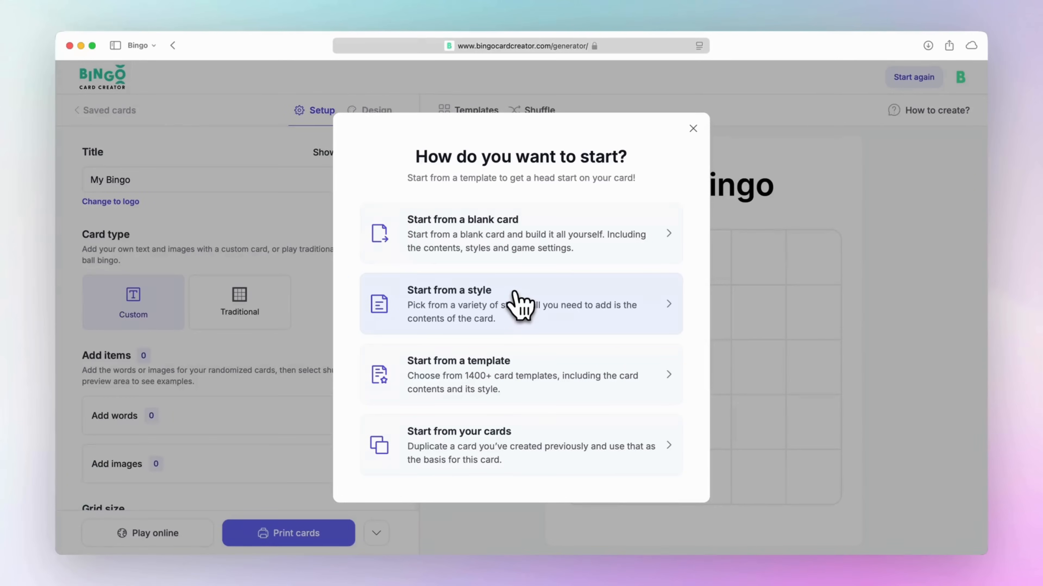
- Browse the style and template starting options, then start the card from the Red & black style
click(512, 303)
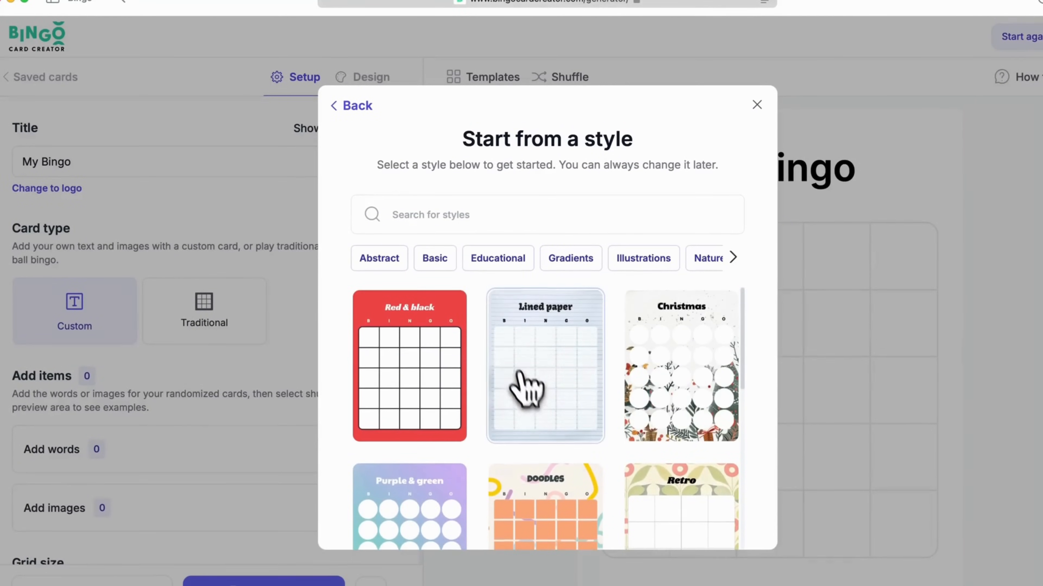
click(352, 106)
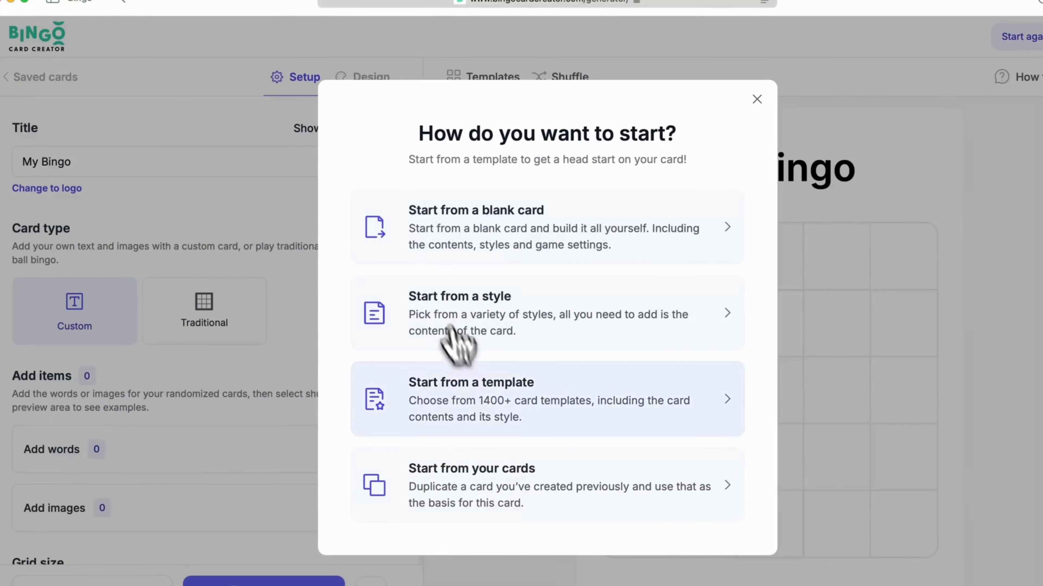
click(469, 390)
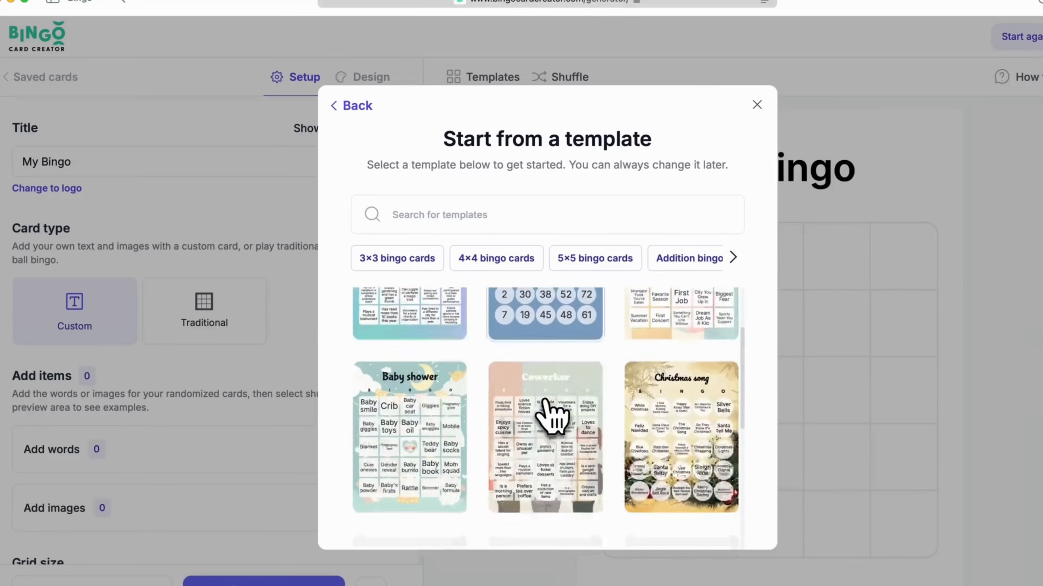
scroll(down, 3)
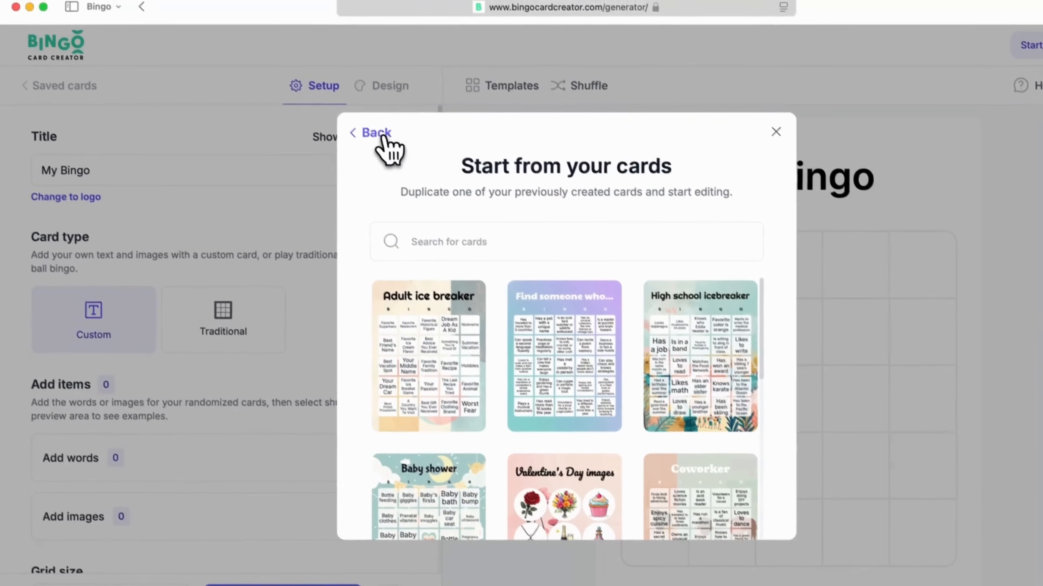
click(375, 133)
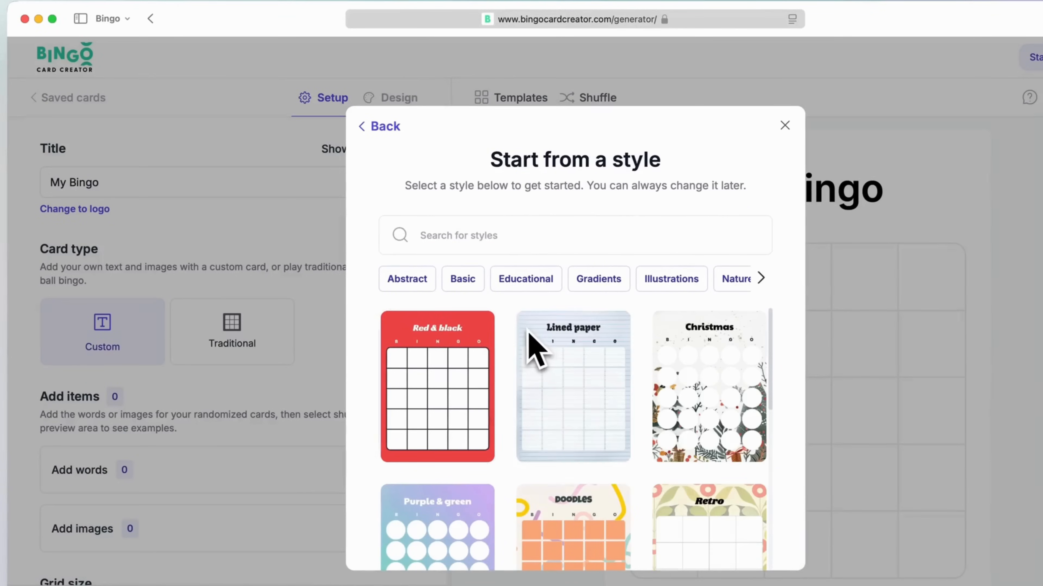
click(437, 397)
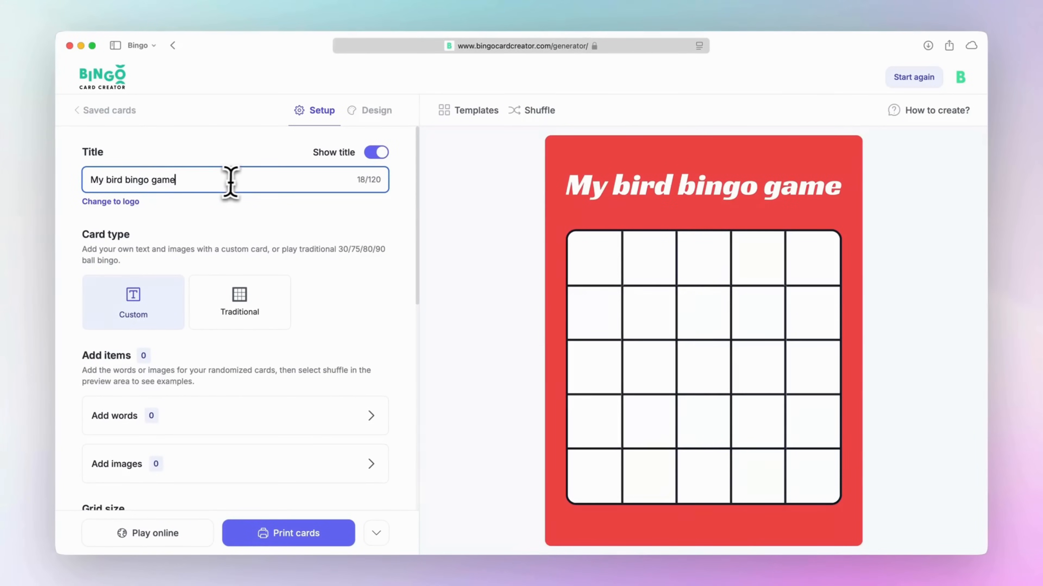
- Try the logo option with the bingo logo file, keeping the text title 'My bird bingo game'
click(111, 201)
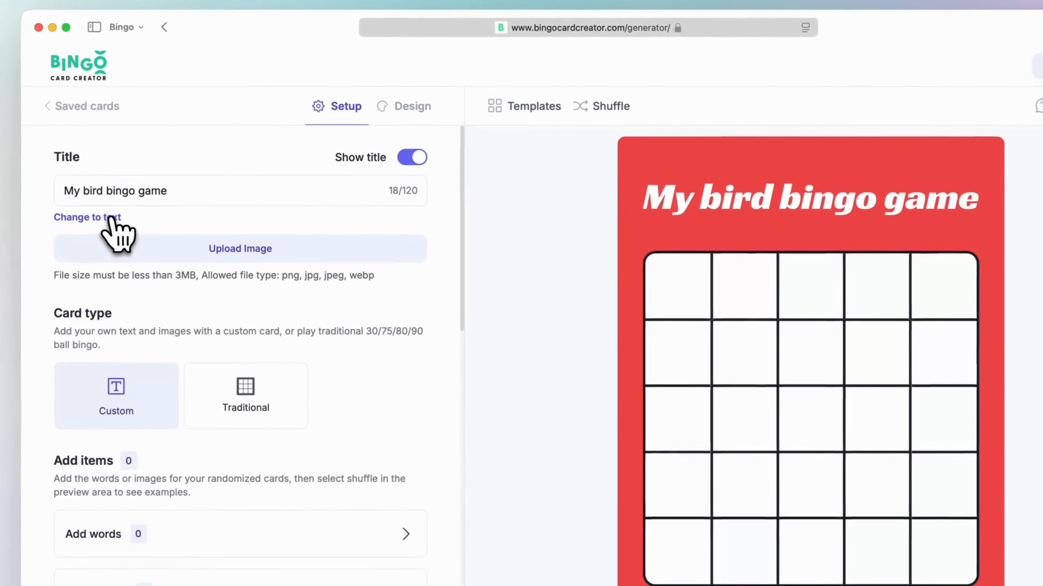
click(240, 248)
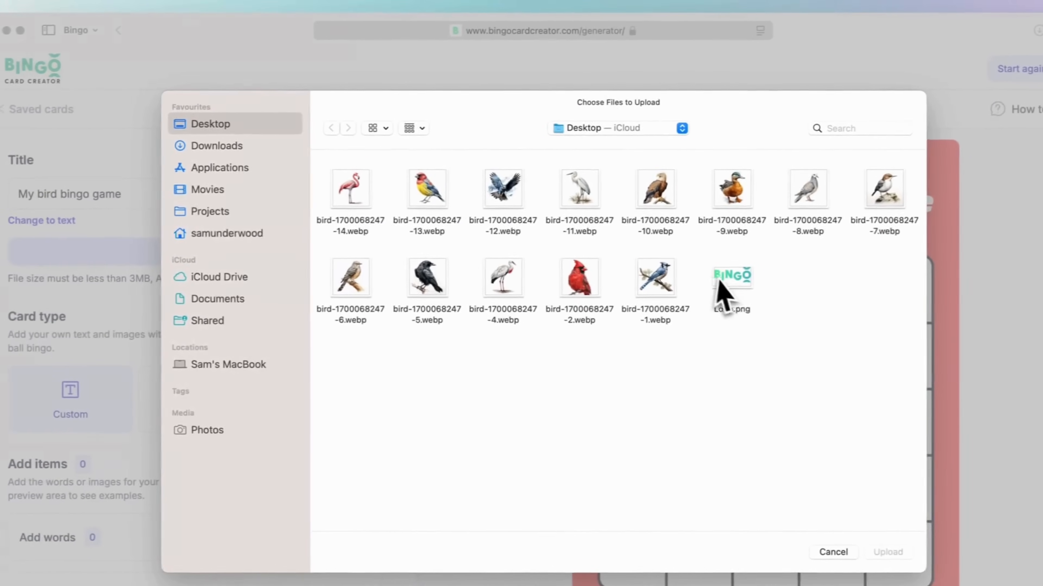
double_click(732, 276)
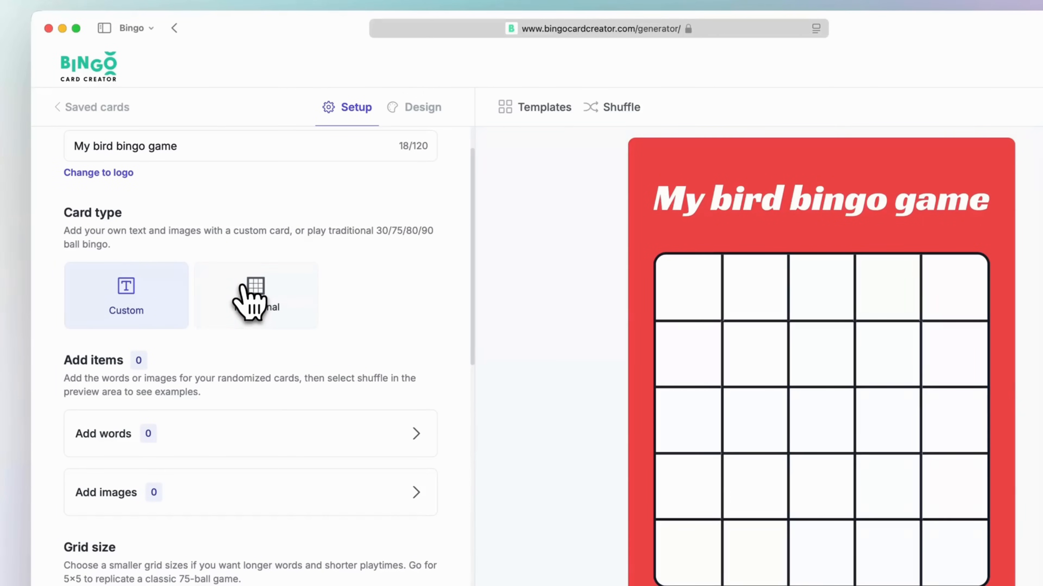
- Preview the traditional 30-ball and 90-ball layouts, then return to a custom 3×3 word card
click(253, 295)
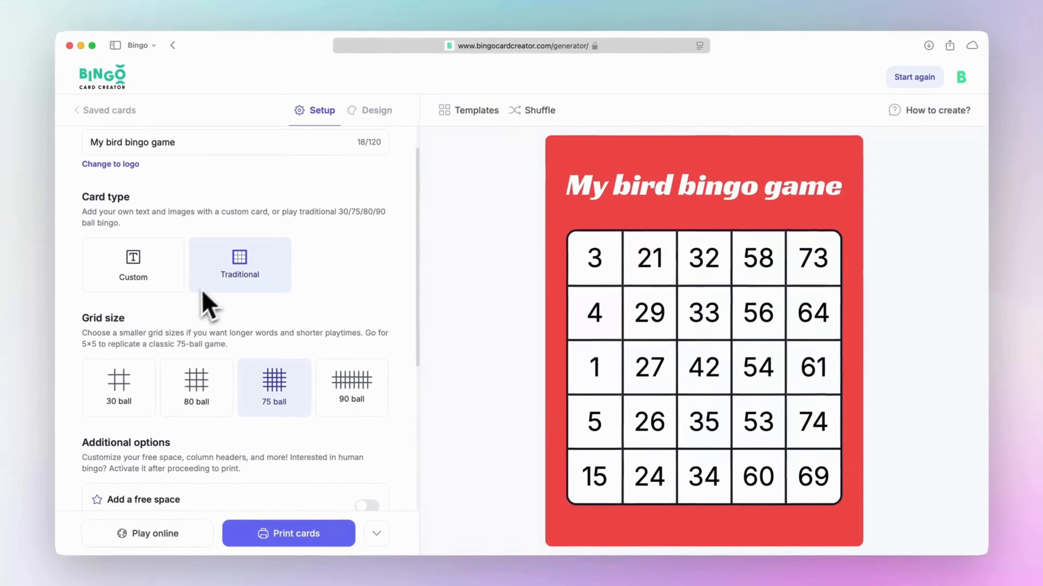
click(119, 388)
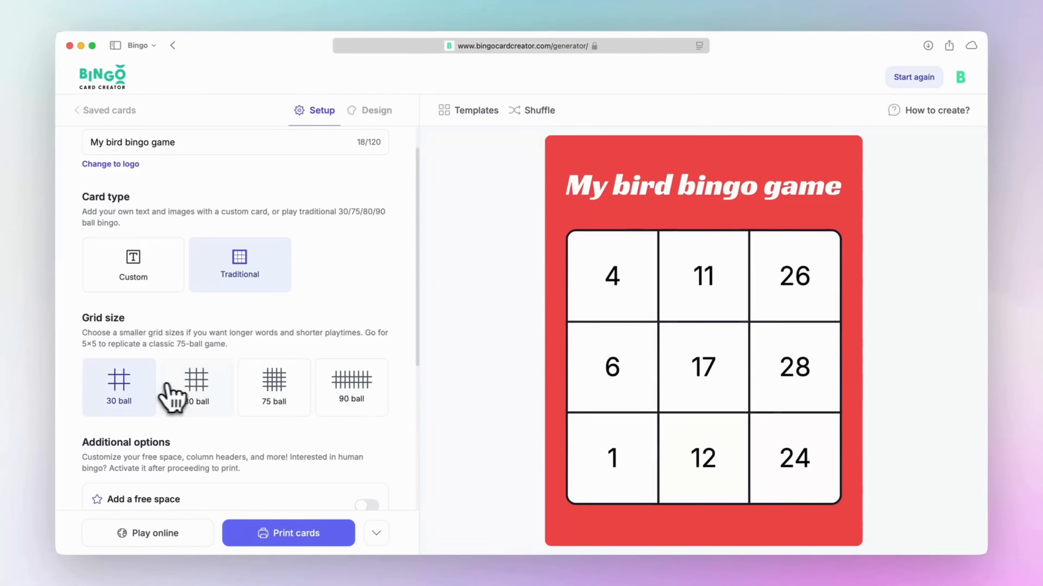
click(274, 386)
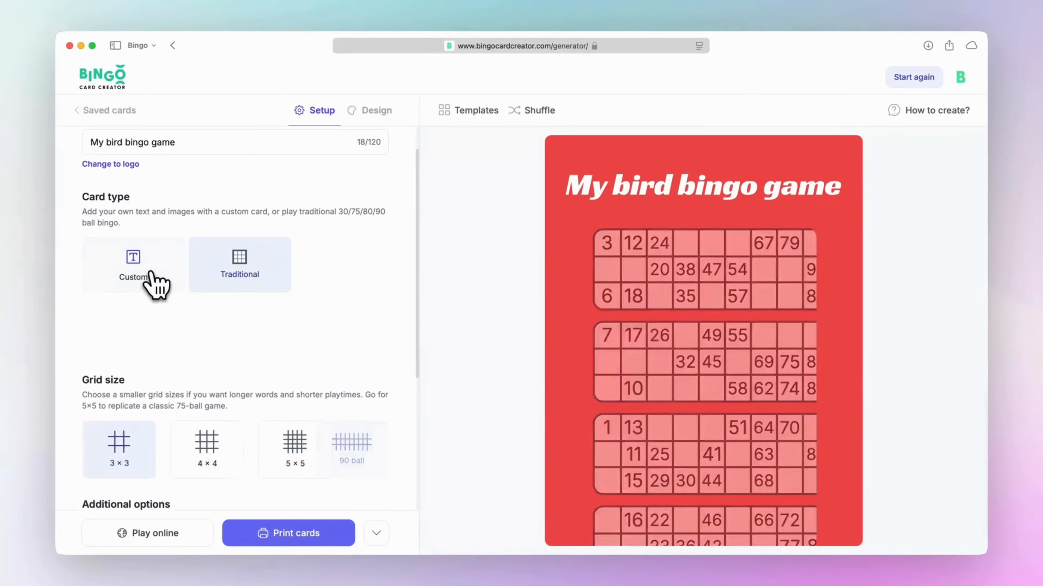
click(133, 264)
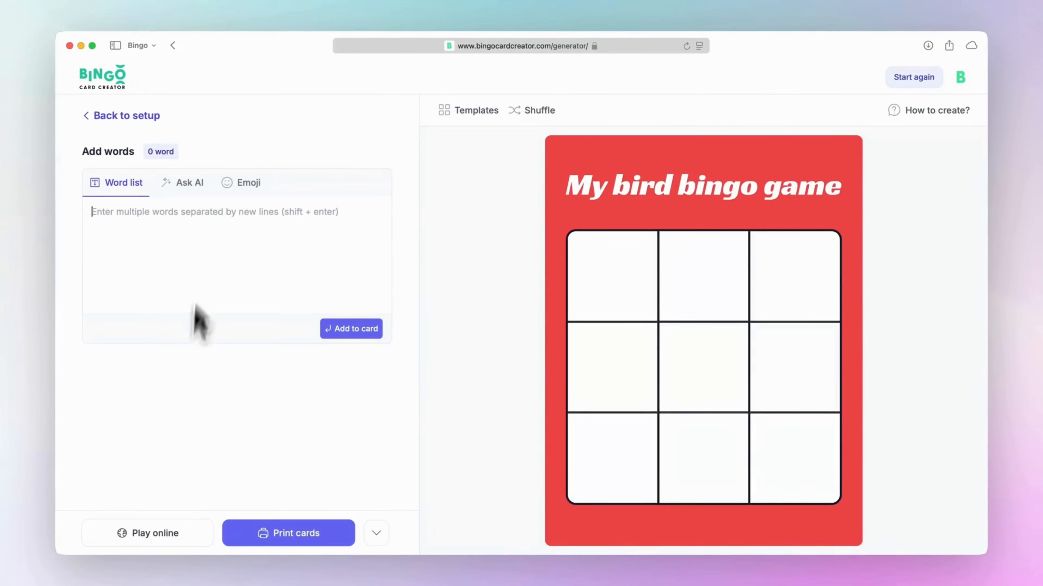
- Add the pasted bird list (Parrot, Eagle, Robin, Hawk…) to the card, then browse AI and emoji word options
text(Parrot)
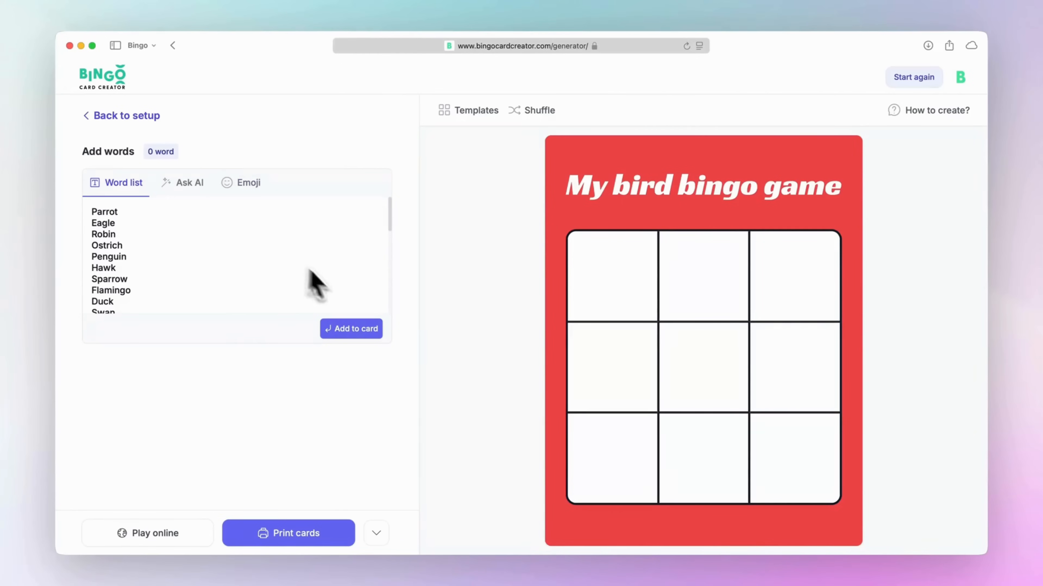
mouse_move(358, 339)
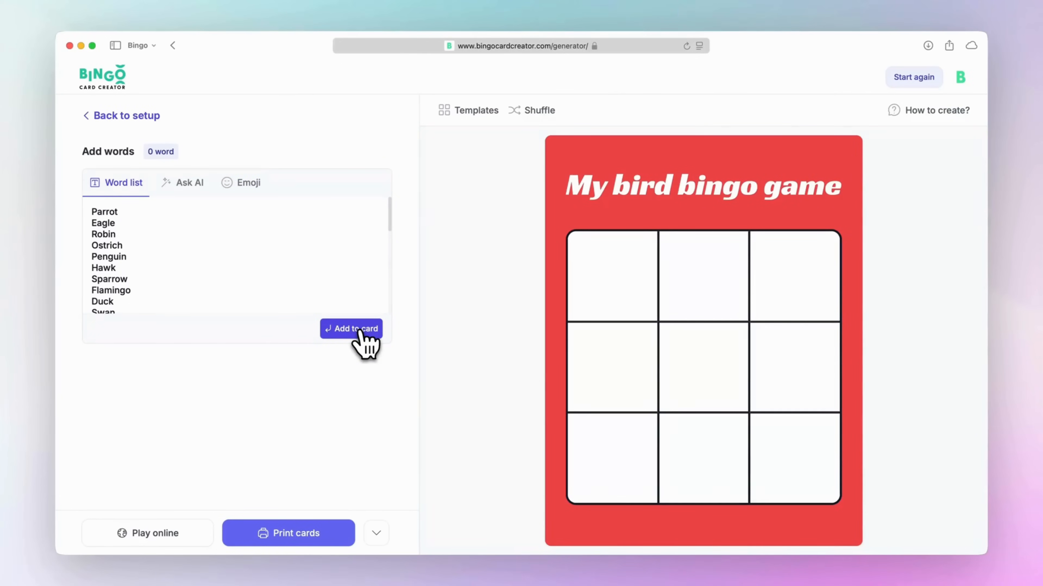
click(356, 329)
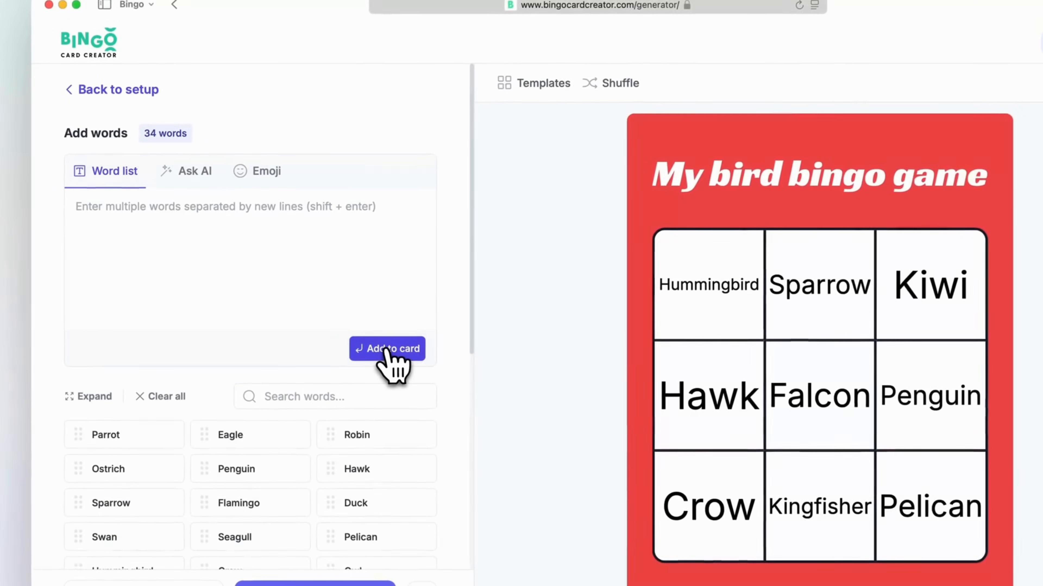
click(195, 171)
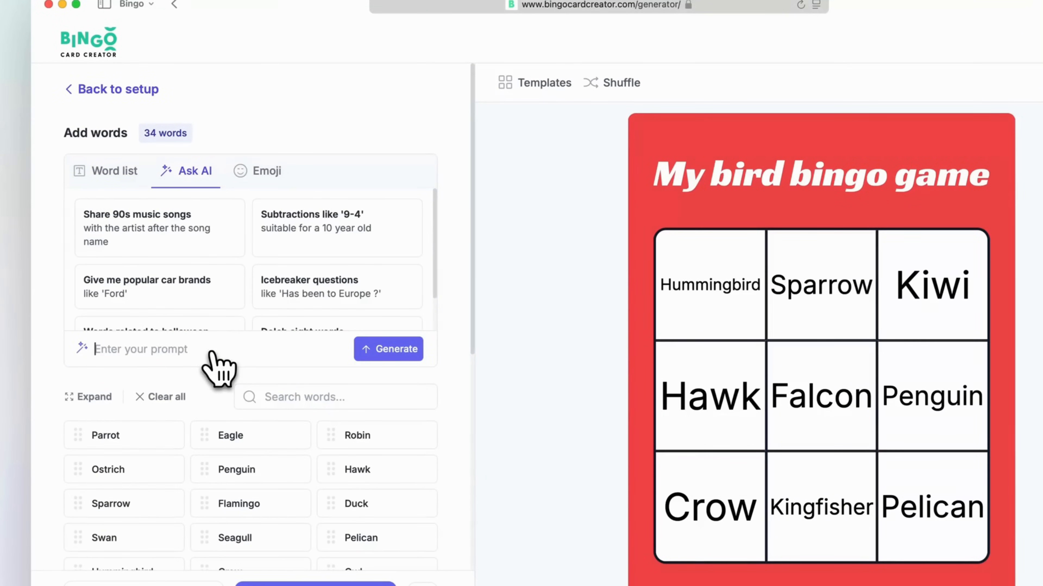
click(389, 348)
text(b)
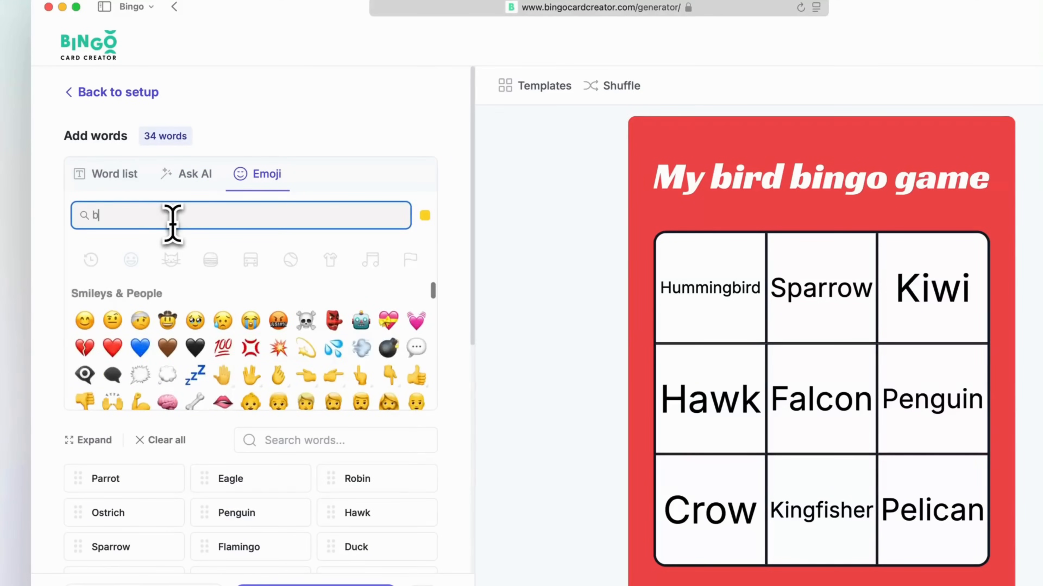
text(ird)
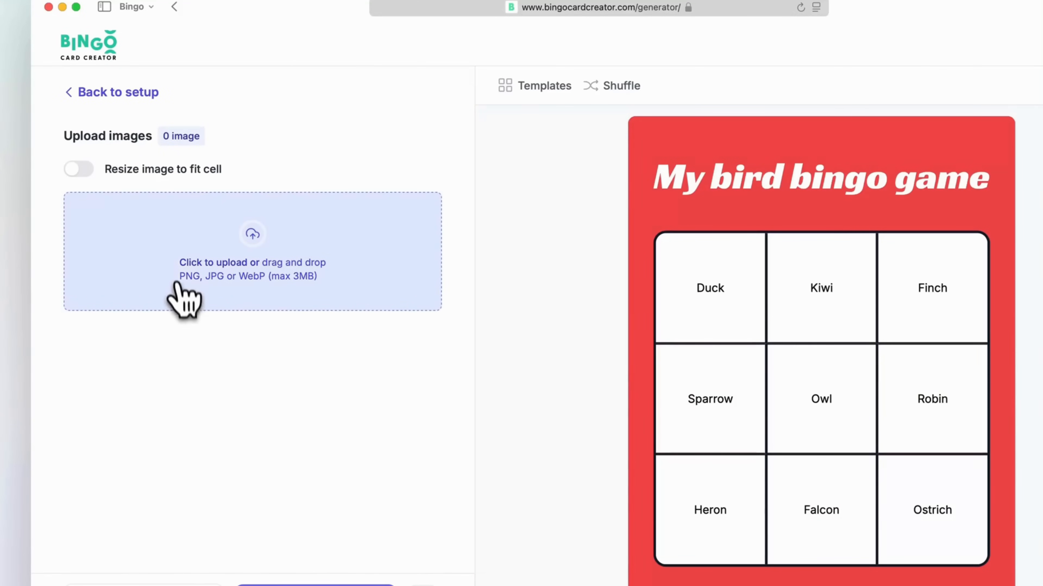
- Upload the 13 bird pictures and reshuffle the card's squares
click(251, 262)
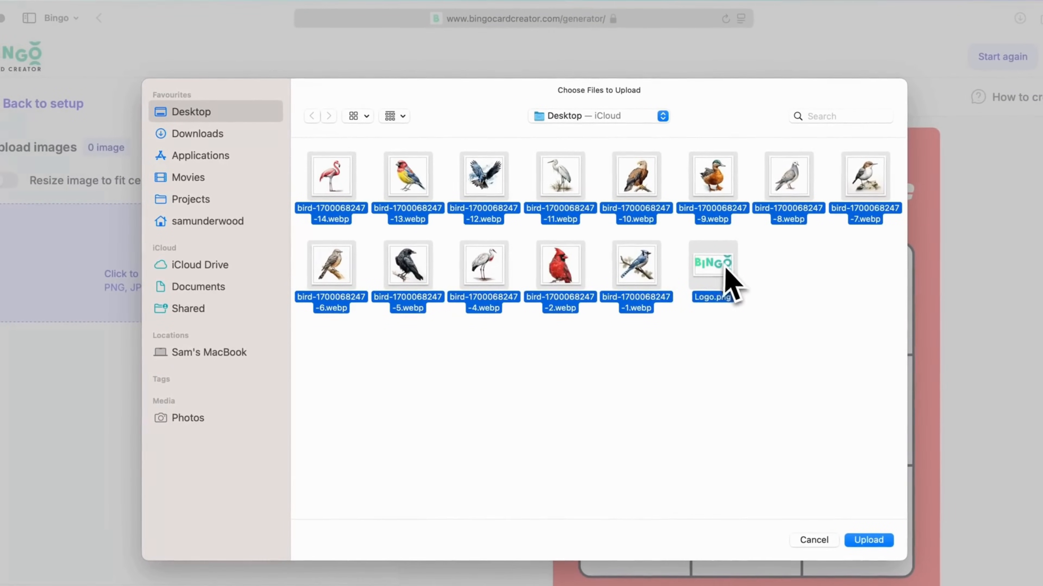
click(813, 540)
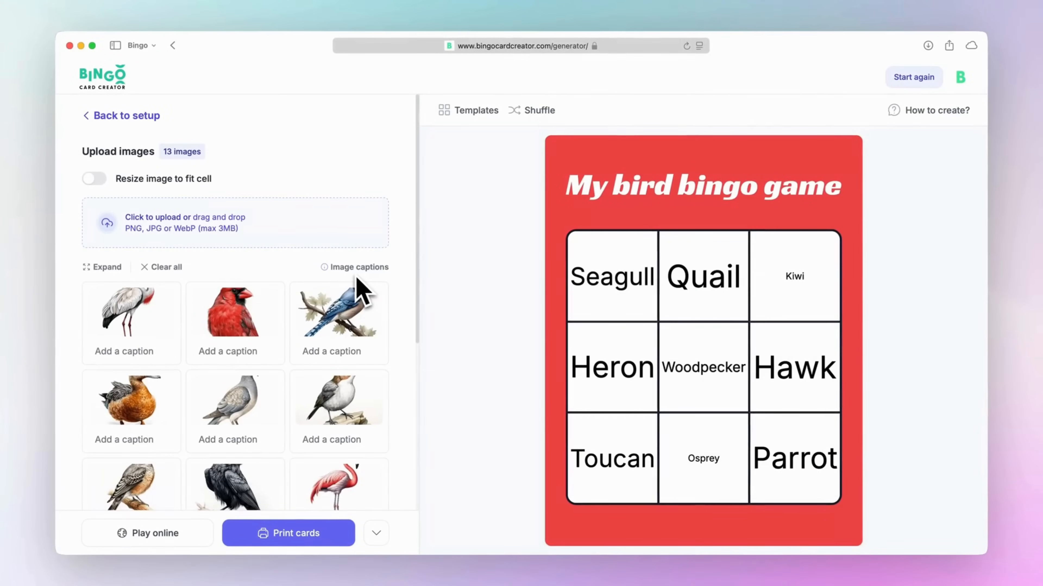
mouse_move(565, 178)
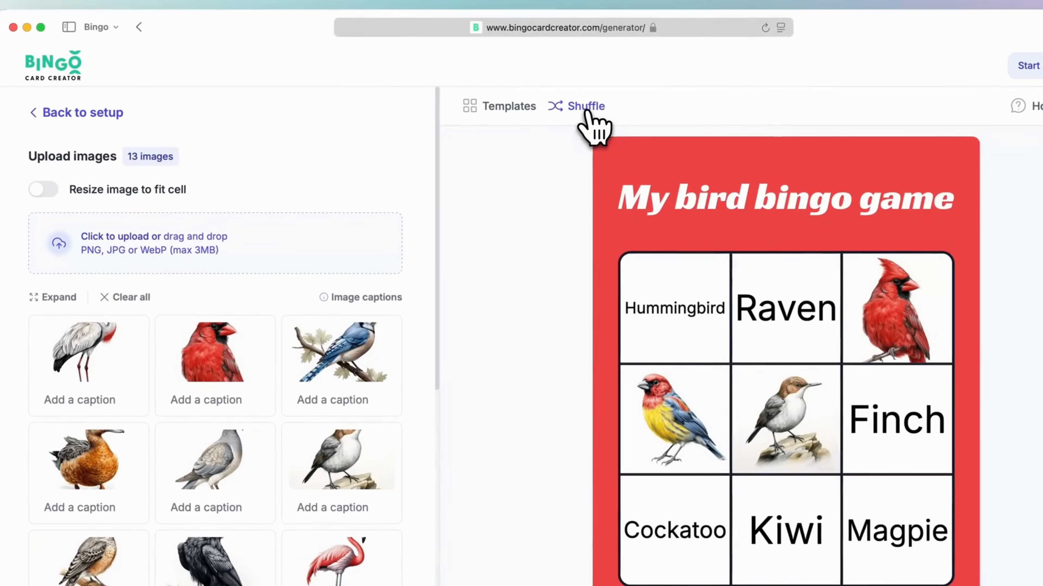
click(586, 107)
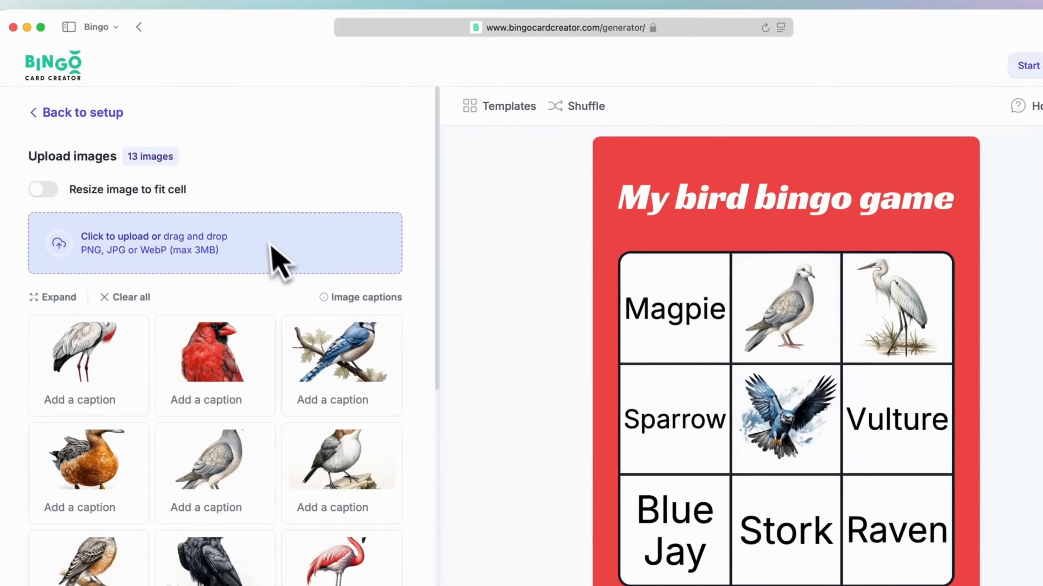
- Caption the pictures Pelican, Cardinal and Duck, then reshuffle the card
scroll(down, 3)
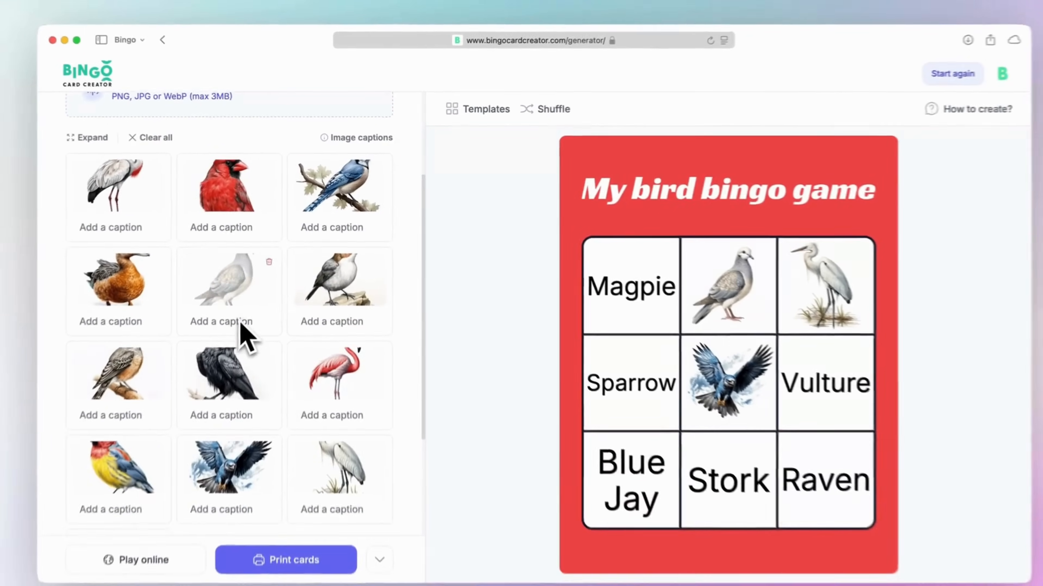
scroll(down, 3)
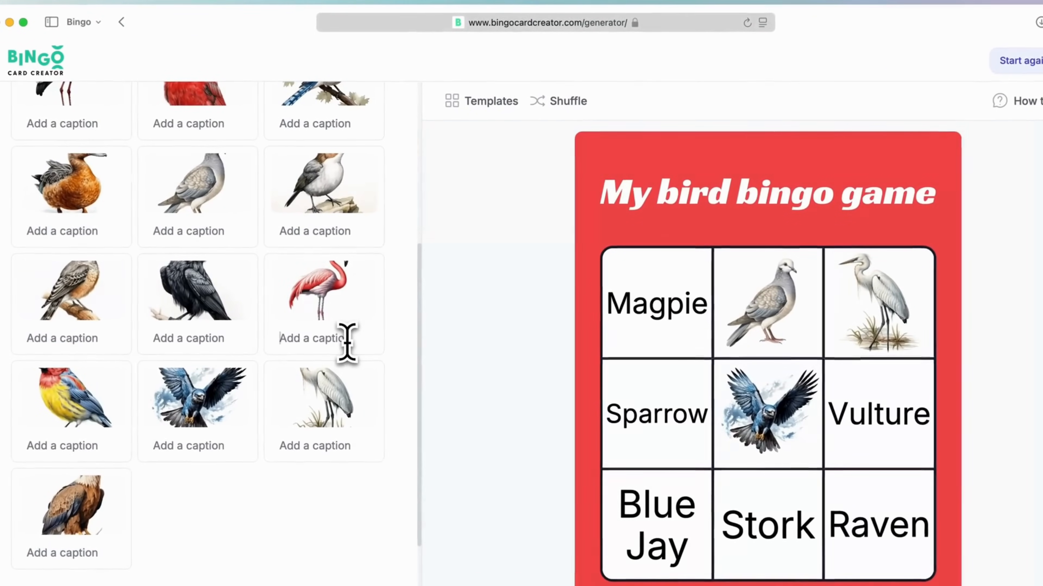
text(Pelican)
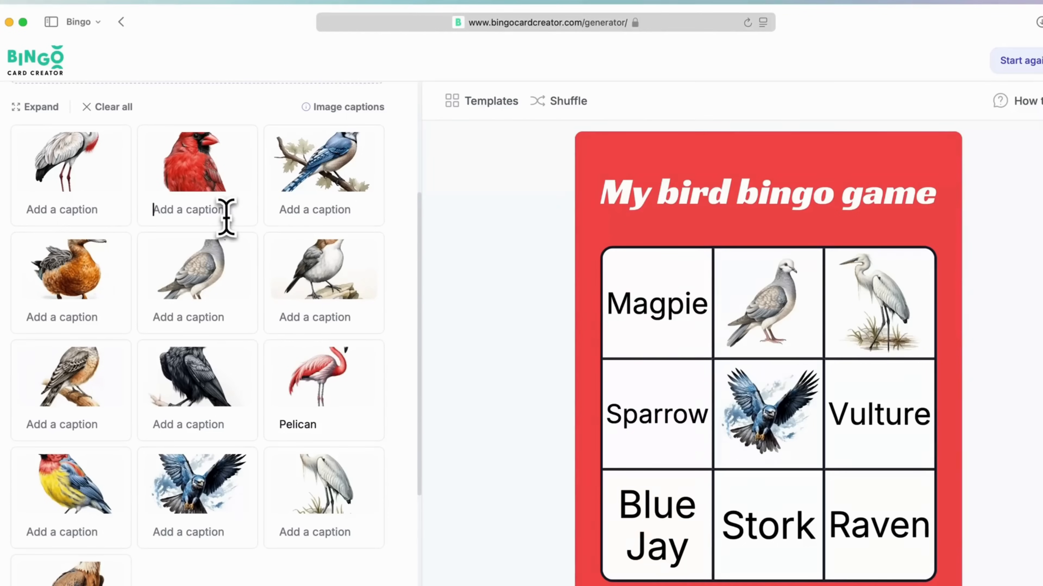
text(Cardinal)
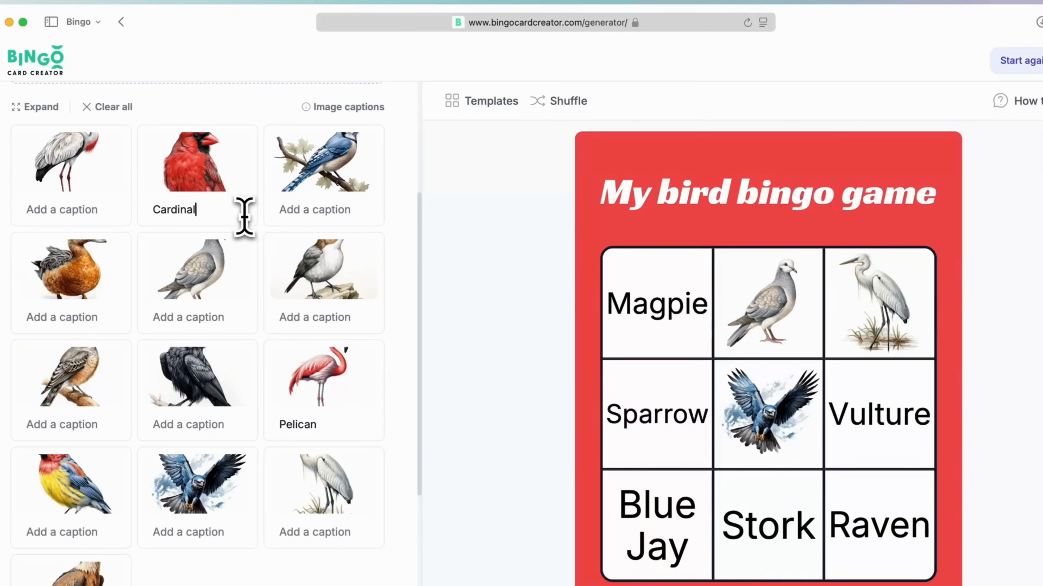
text(Duck)
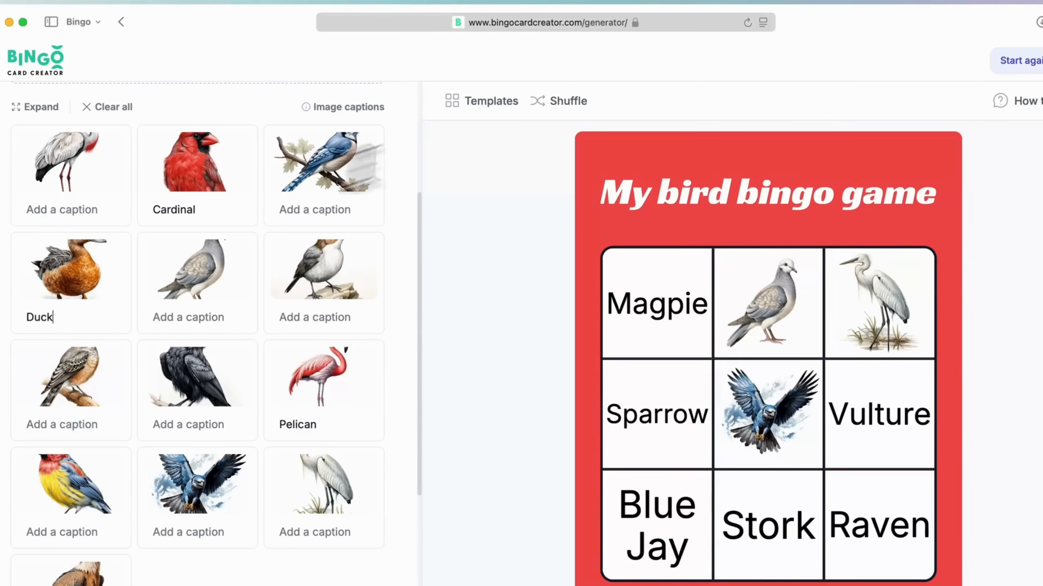
click(568, 101)
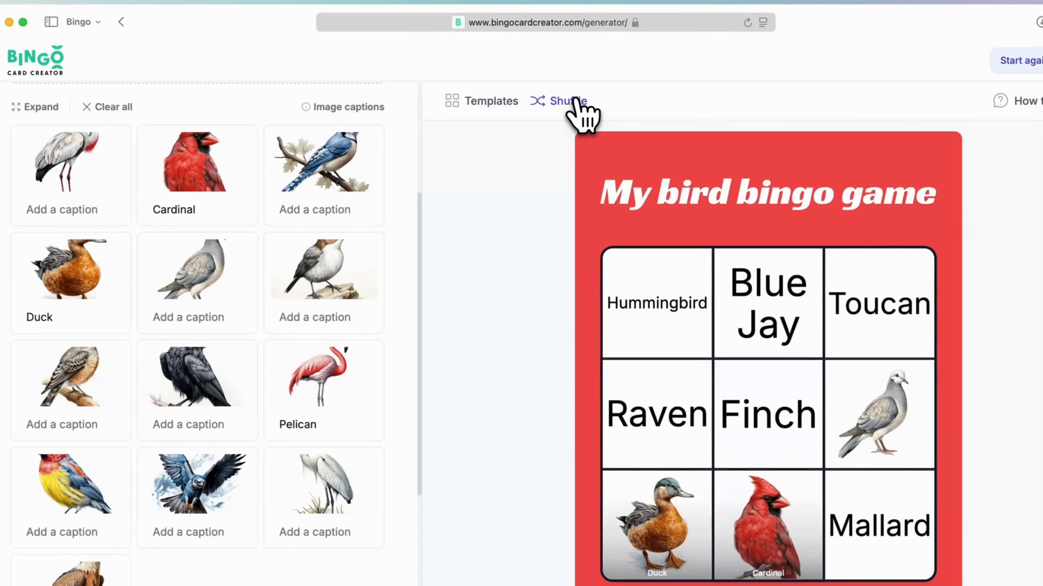
scroll(down, 3)
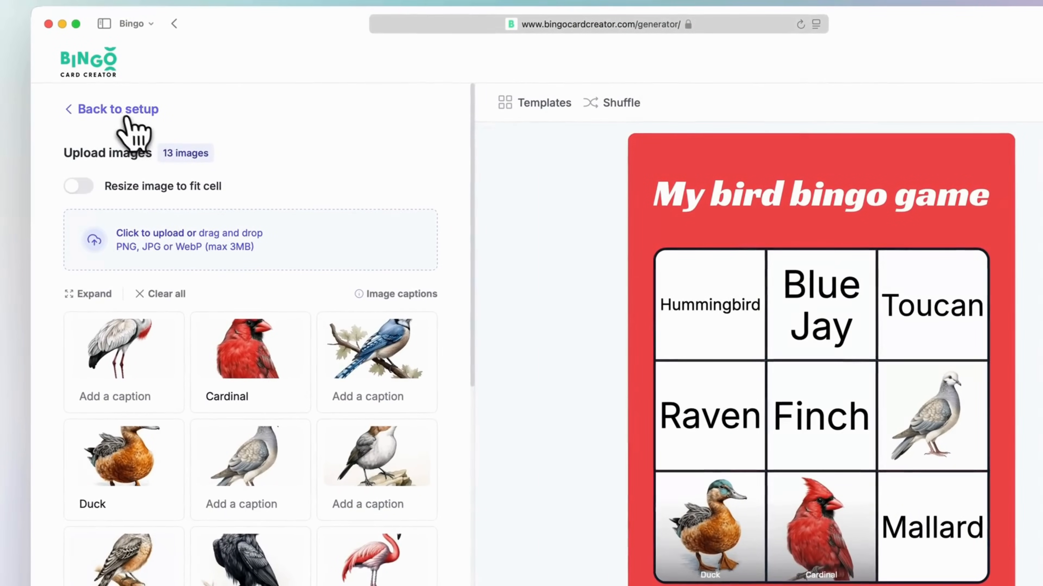
- Return to card setup and switch the grid to 5×5
click(118, 110)
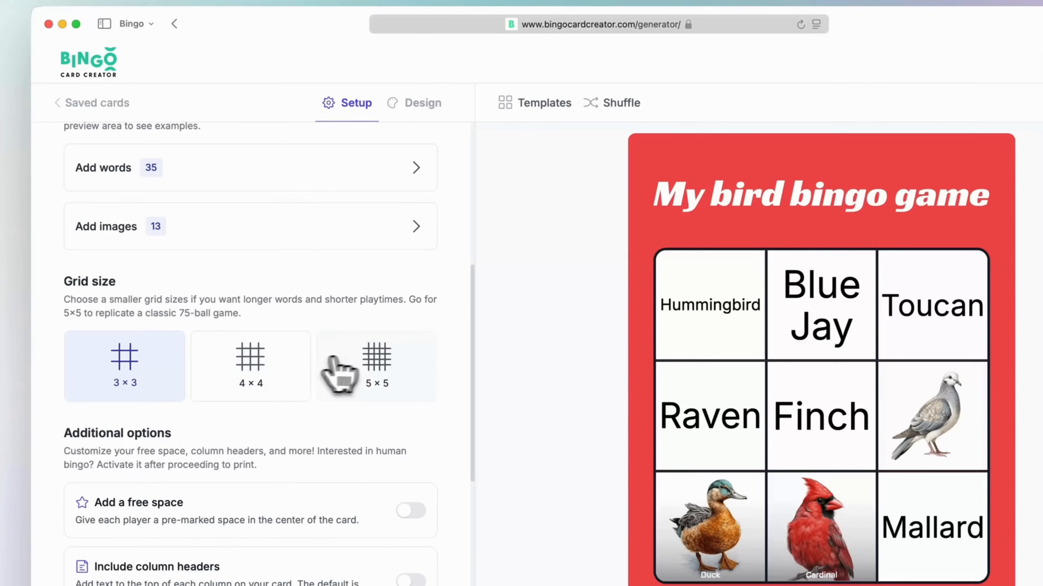
click(377, 360)
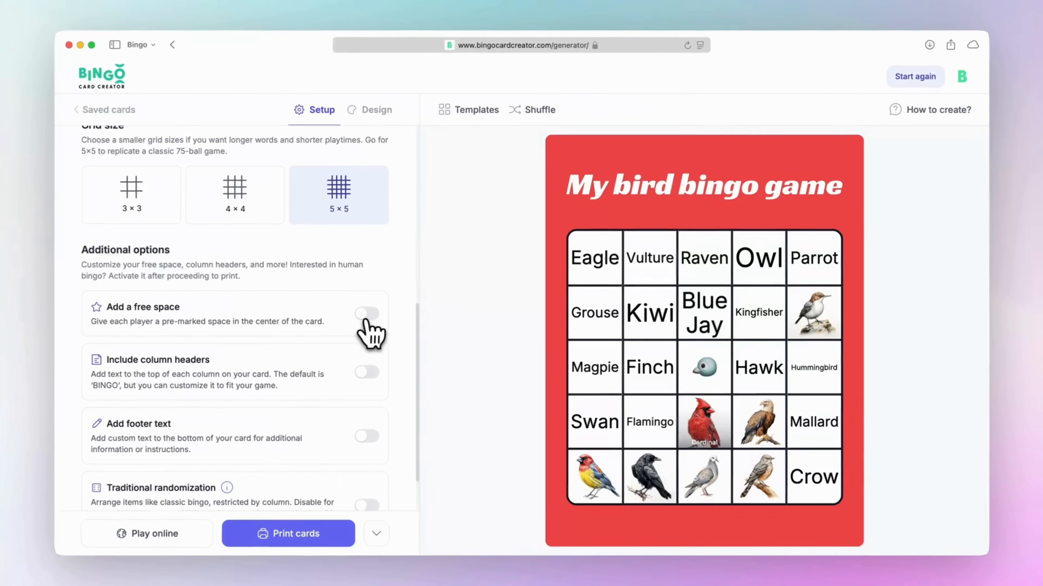
click(366, 312)
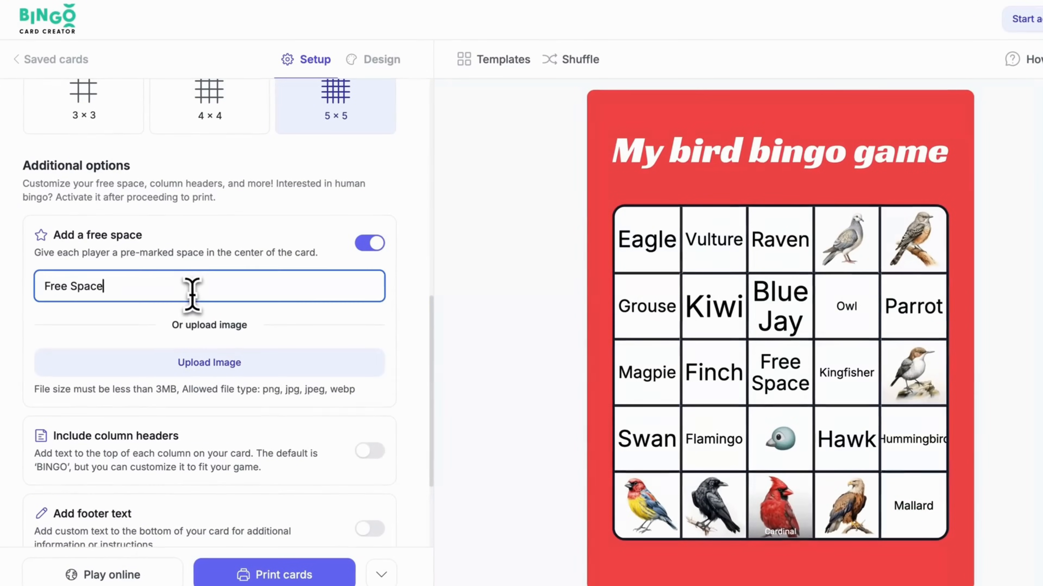
text(BIRDS!)
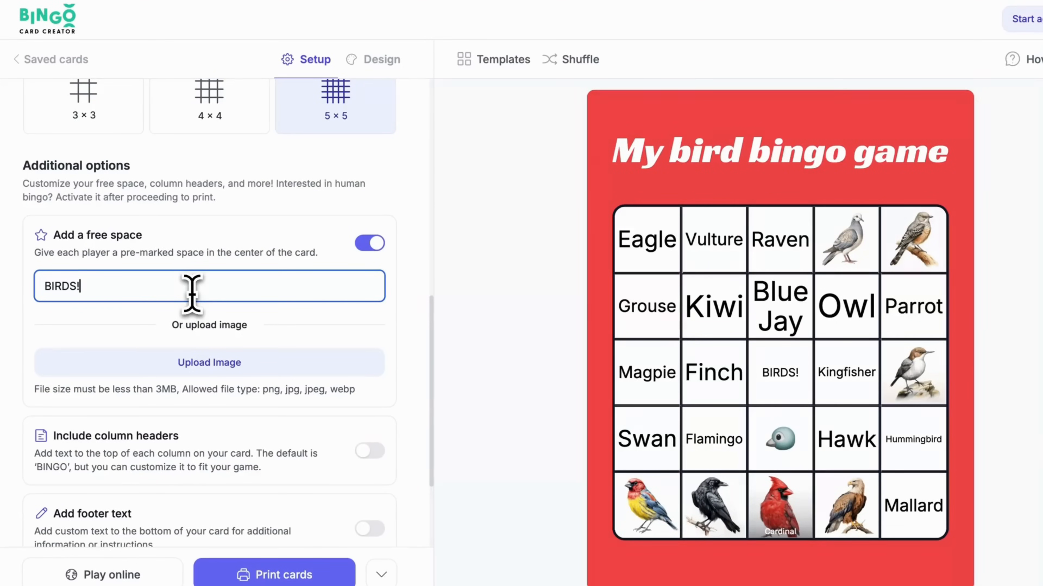
click(209, 362)
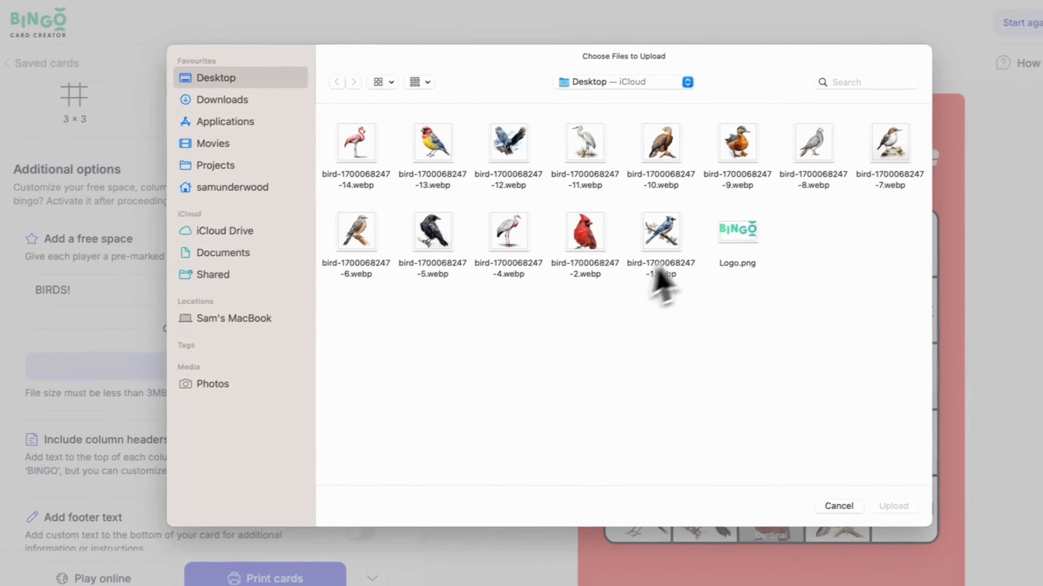
click(660, 232)
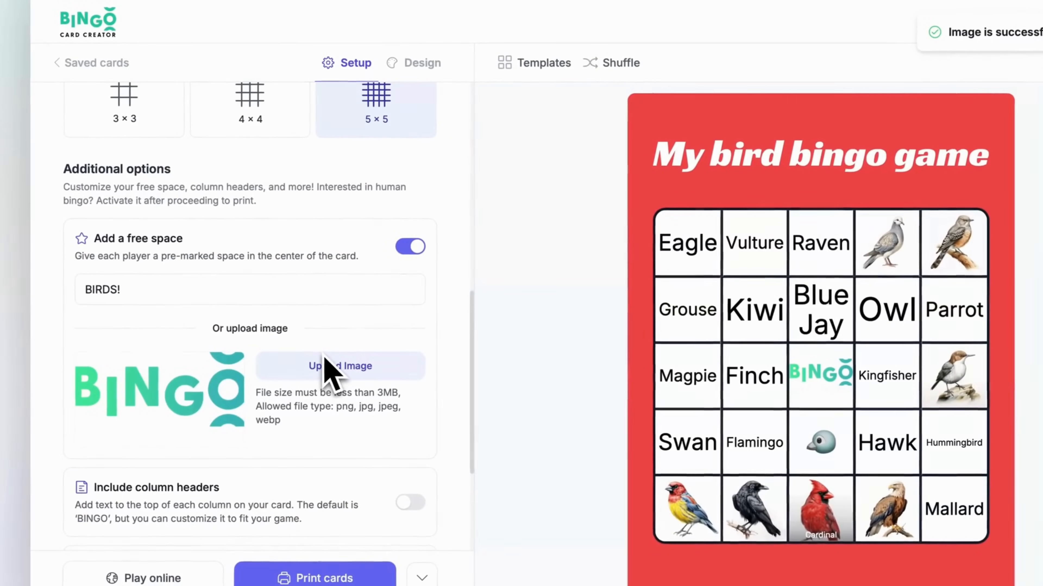
click(410, 247)
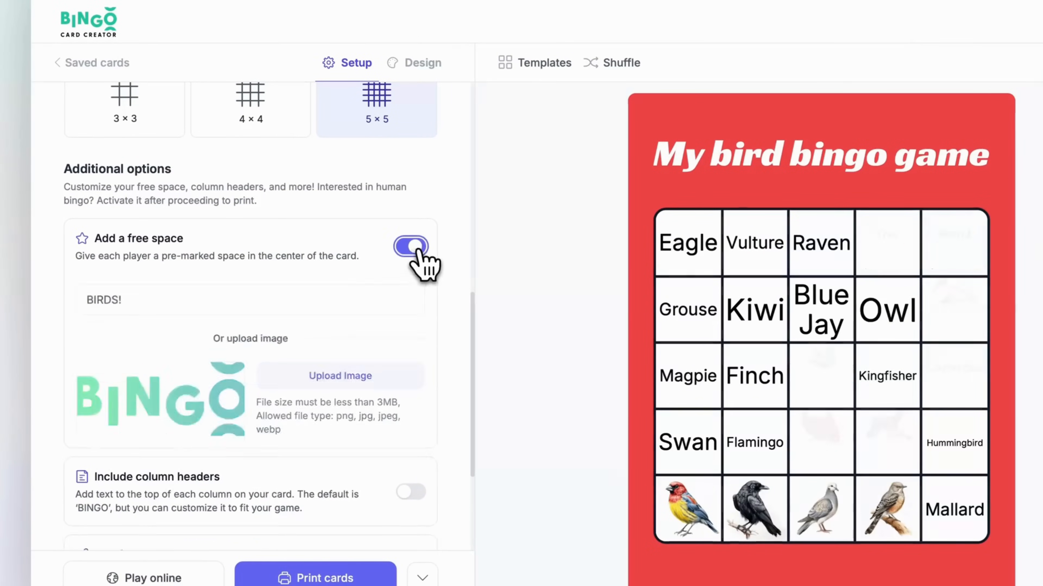
click(410, 246)
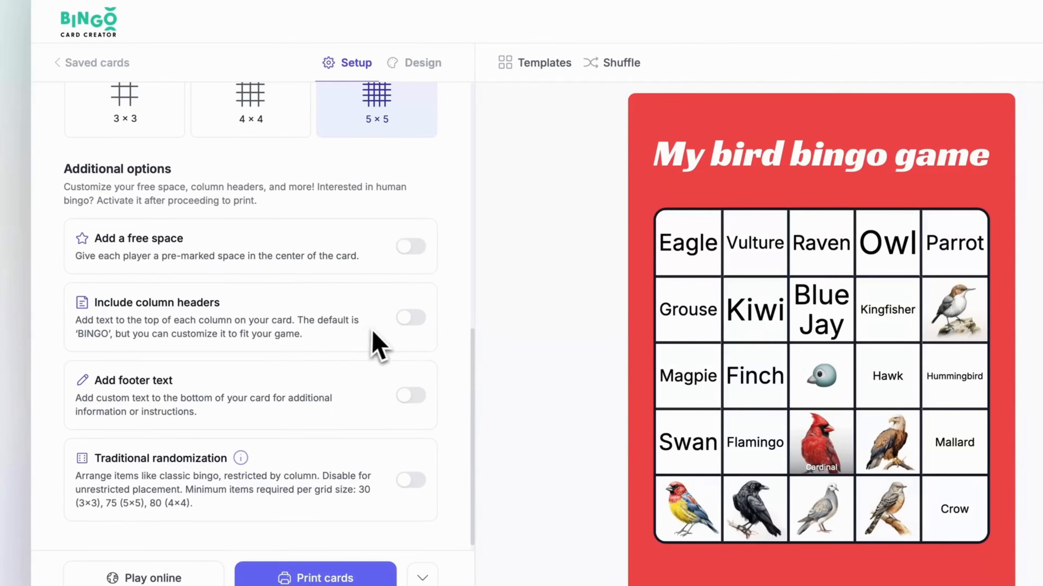
- Turn on column headers and edit the letters to spell B I R D S
click(410, 319)
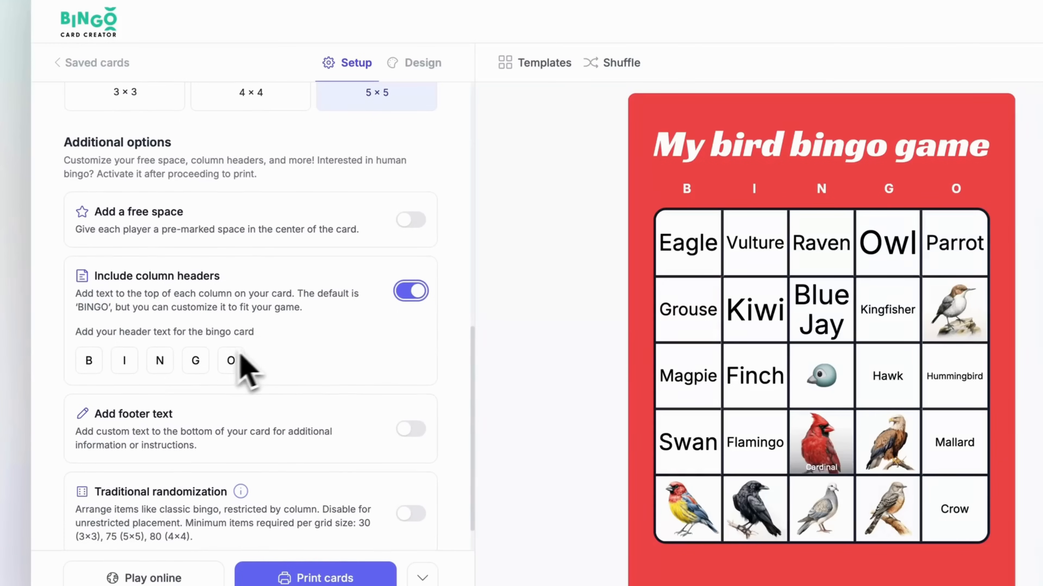
click(159, 360)
text(R)
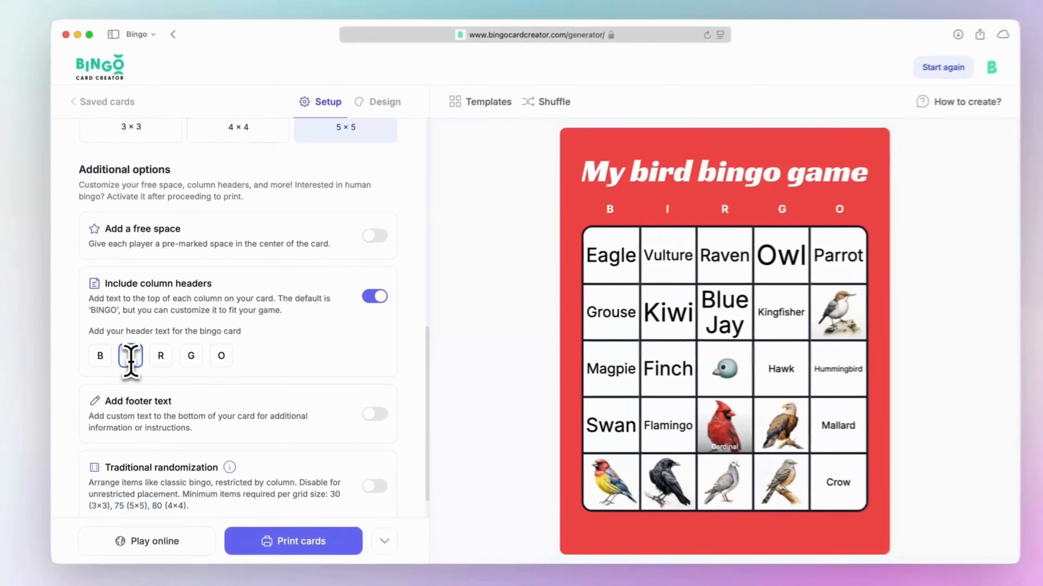
text(d)
click(221, 356)
text(S)
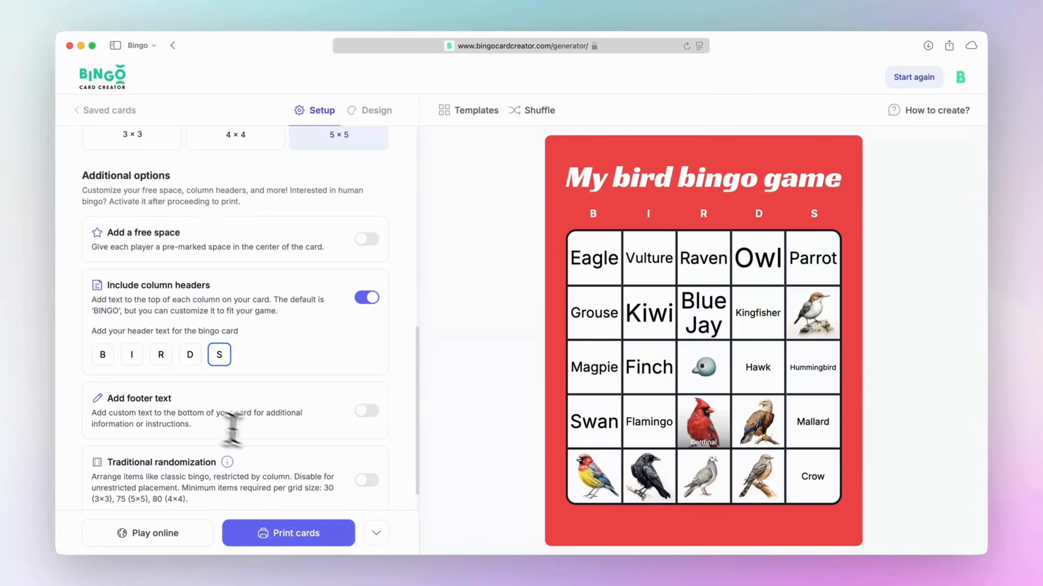
- Add the footer 'My bird bingo game!' and leave traditional randomization switched off
click(366, 411)
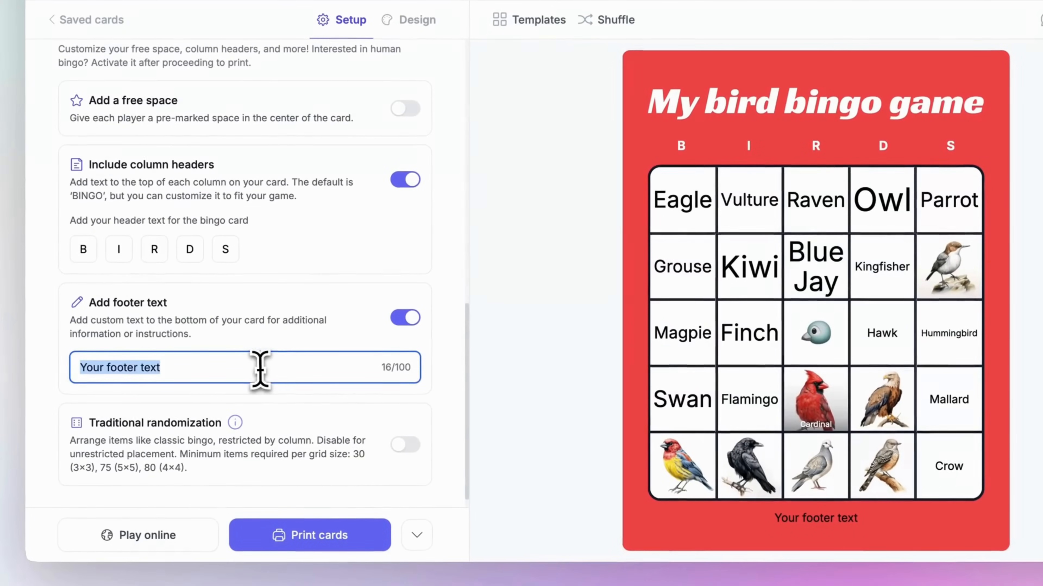
text(My bin)
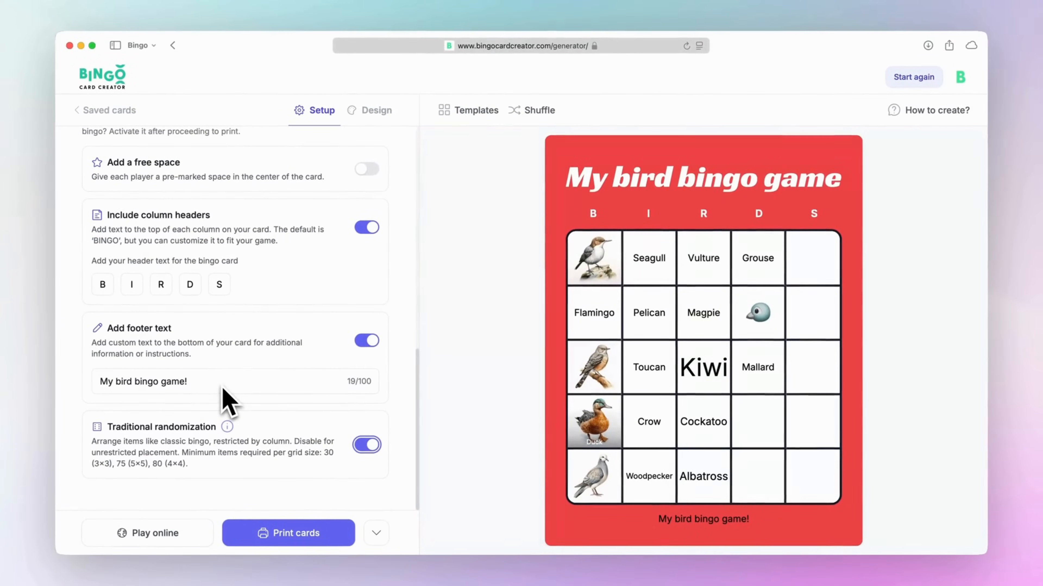
click(366, 445)
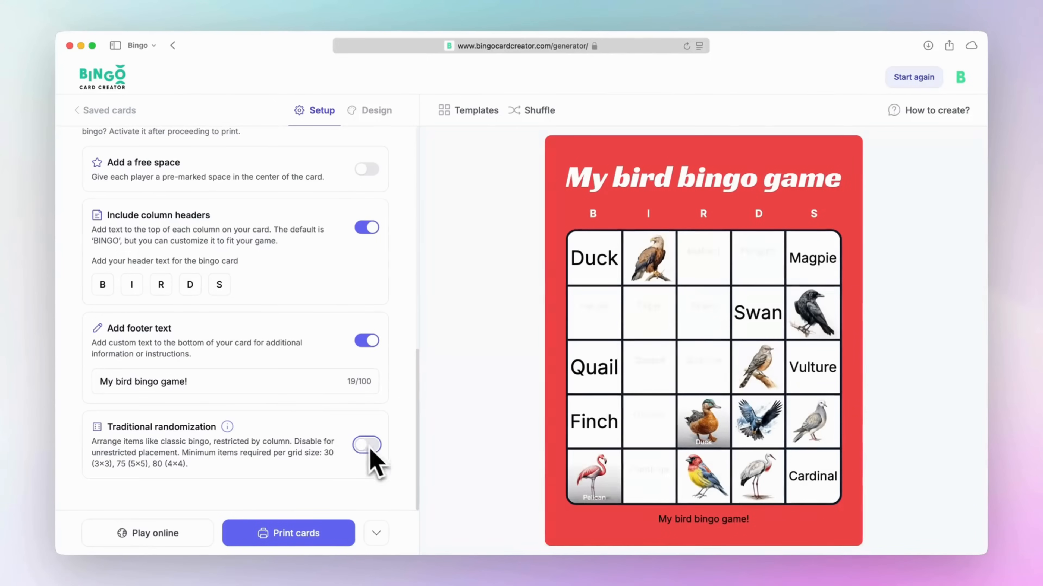
click(366, 446)
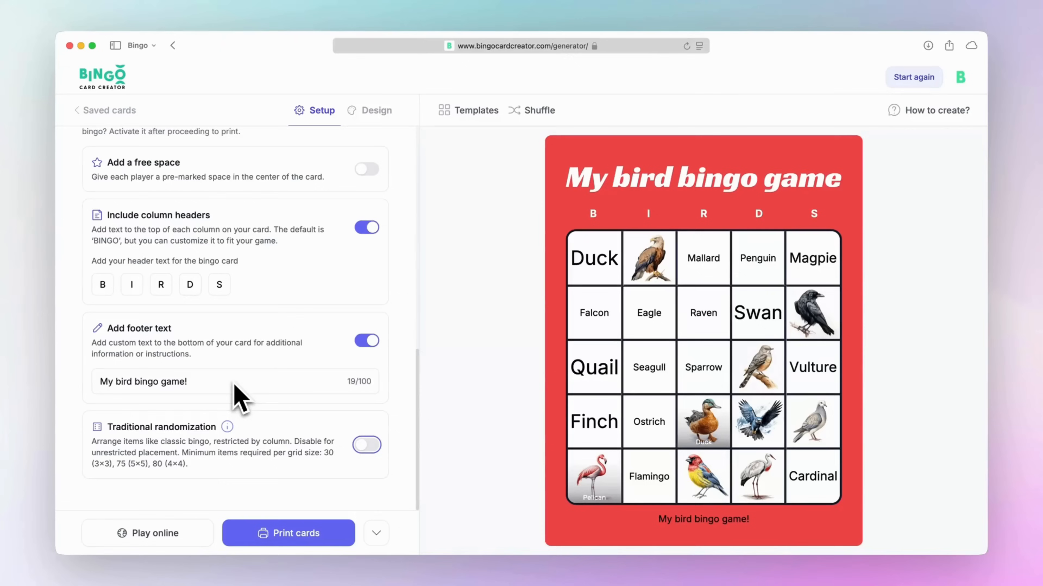
mouse_move(187, 459)
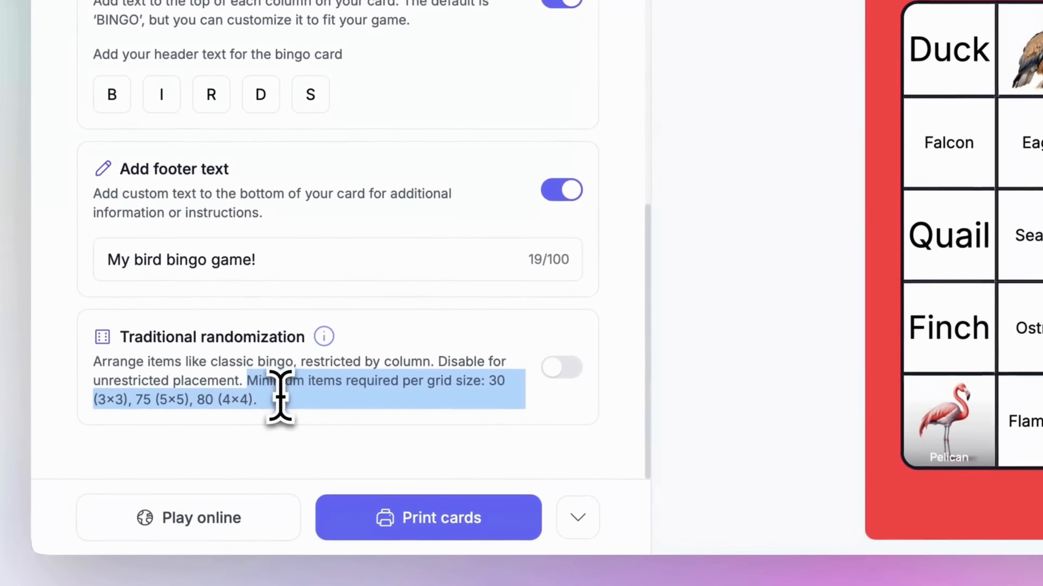
mouse_move(280, 400)
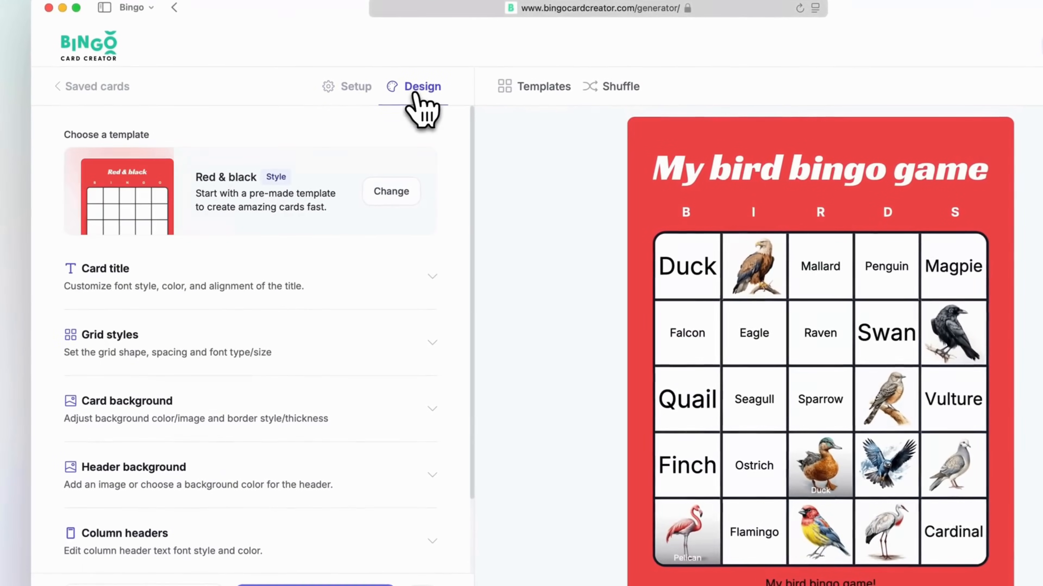
- In the Design settings, set the card title to the Bangers font, centred
click(105, 268)
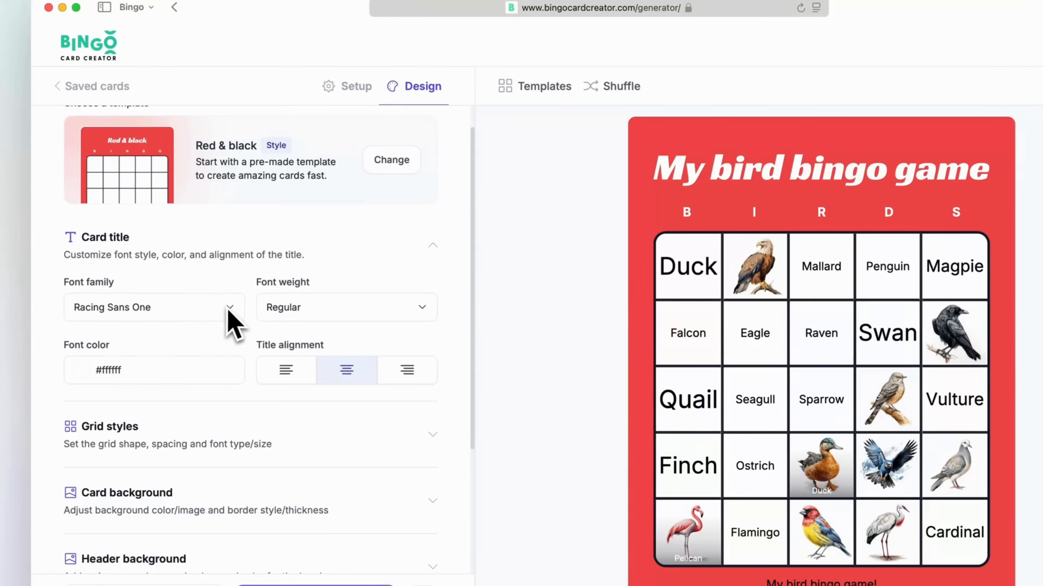
click(153, 308)
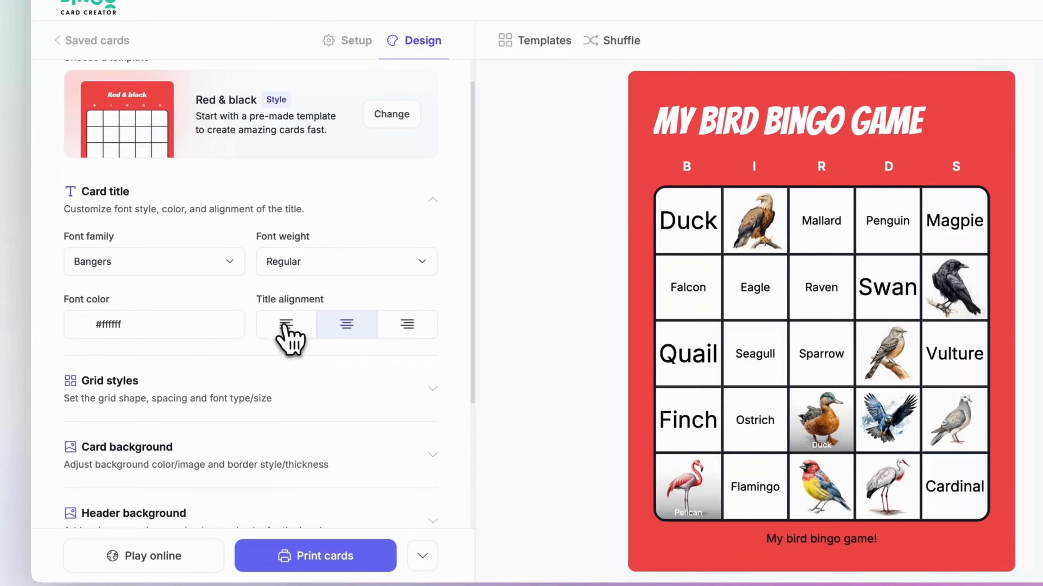
click(347, 325)
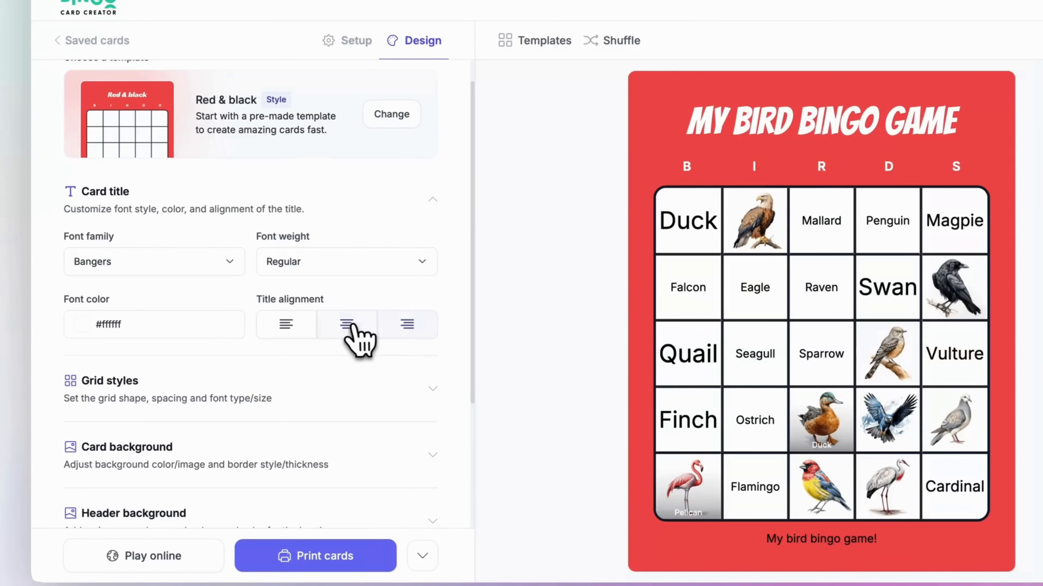
click(286, 325)
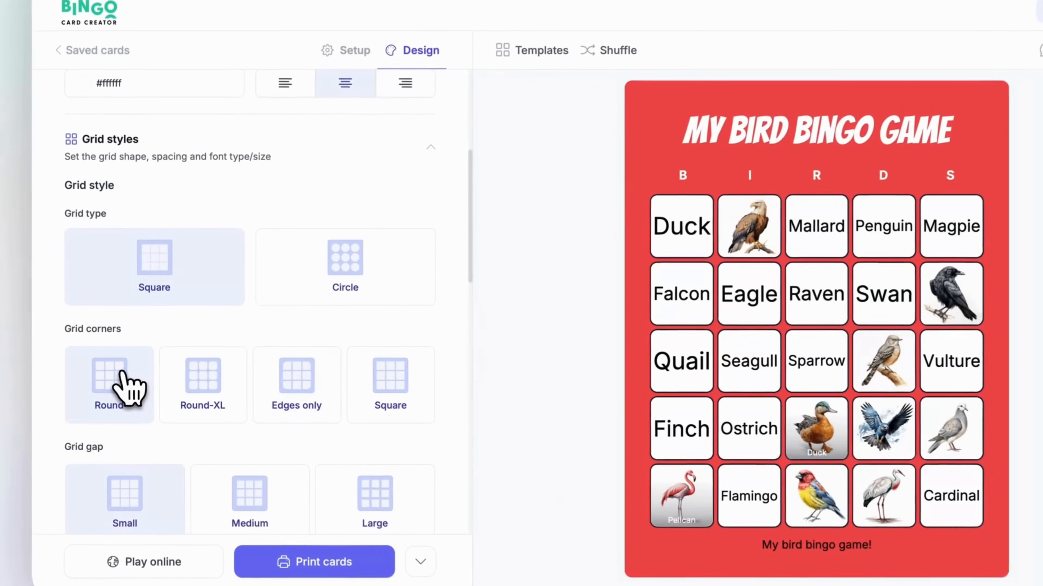
click(202, 376)
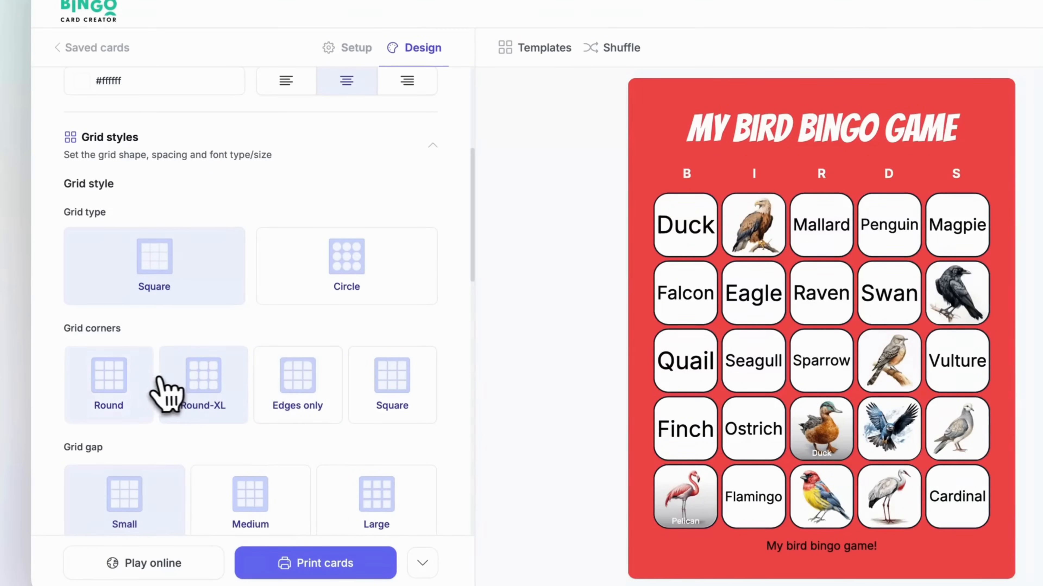
scroll(down, 3)
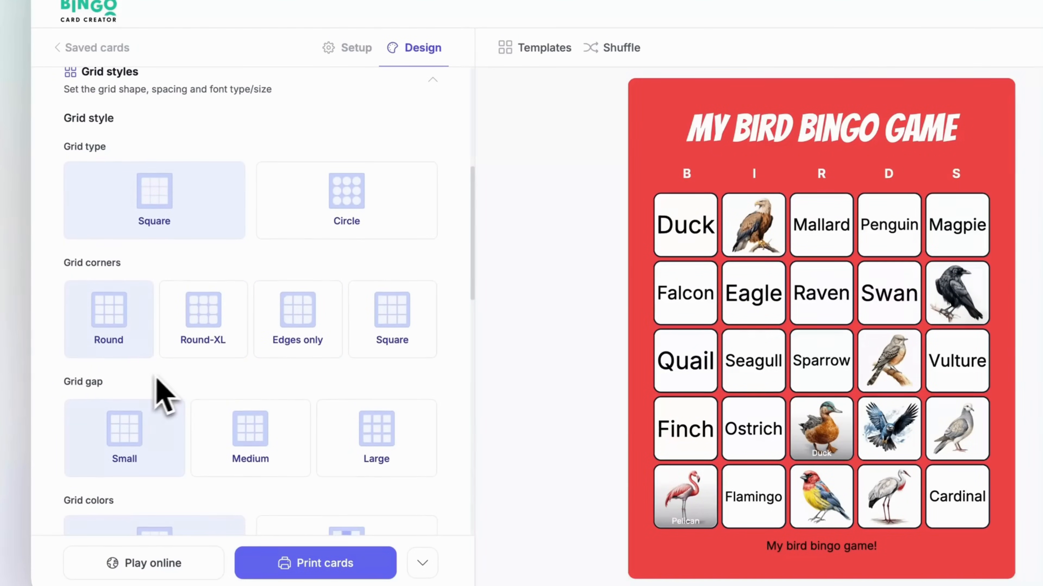
scroll(down, 3)
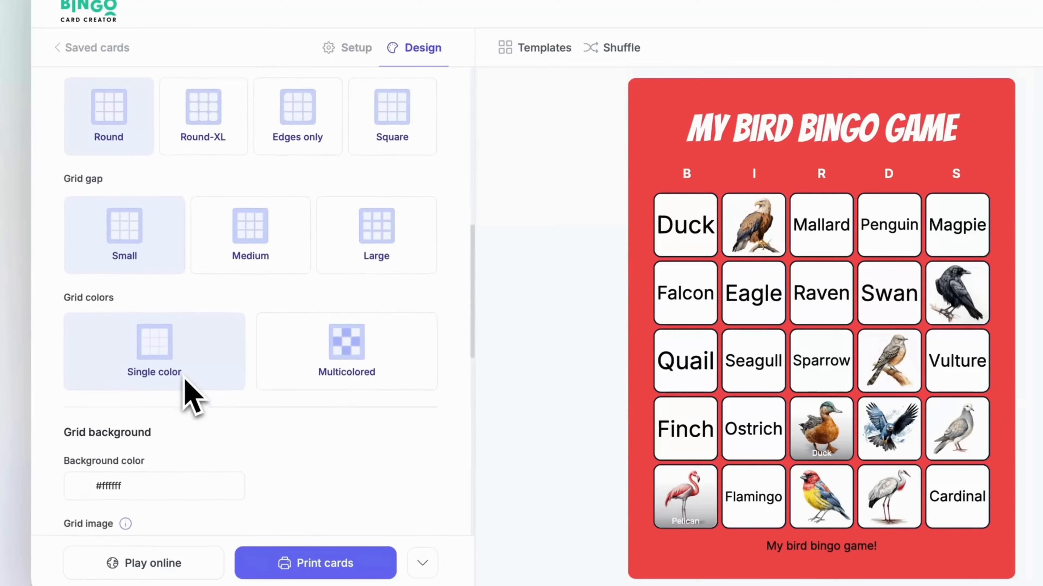
scroll(down, 3)
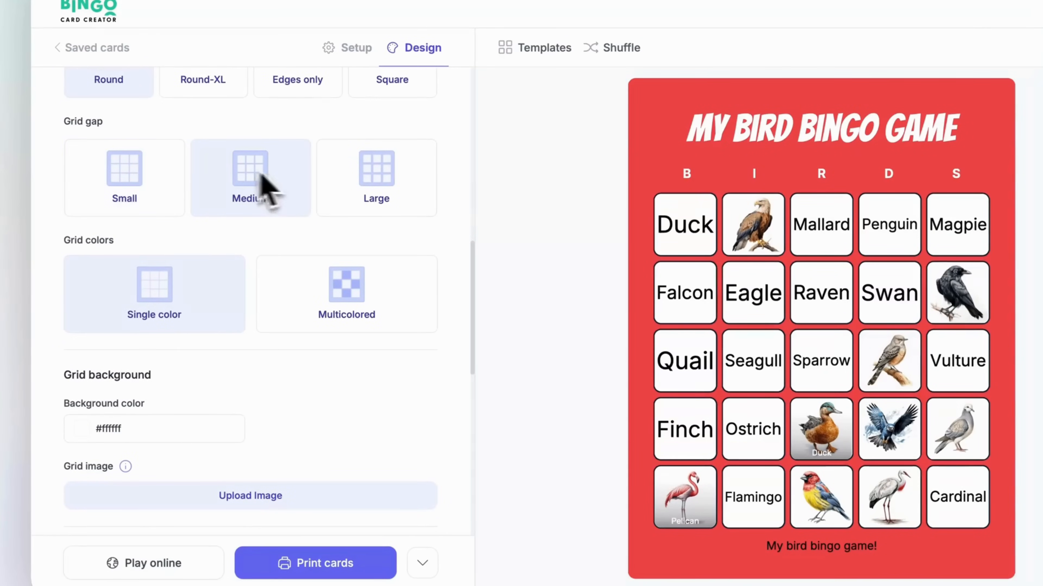
scroll(down, 3)
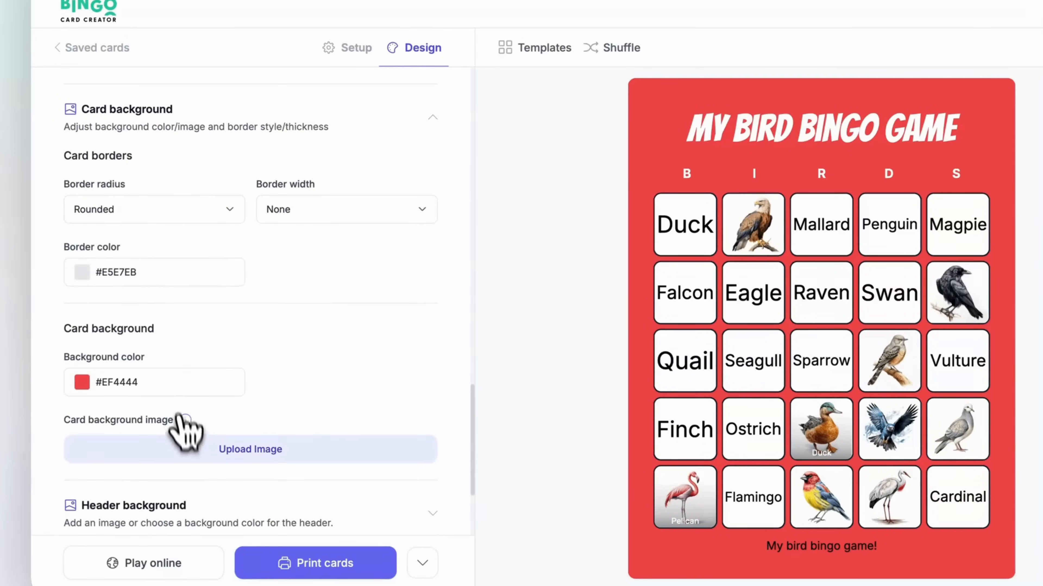
click(250, 449)
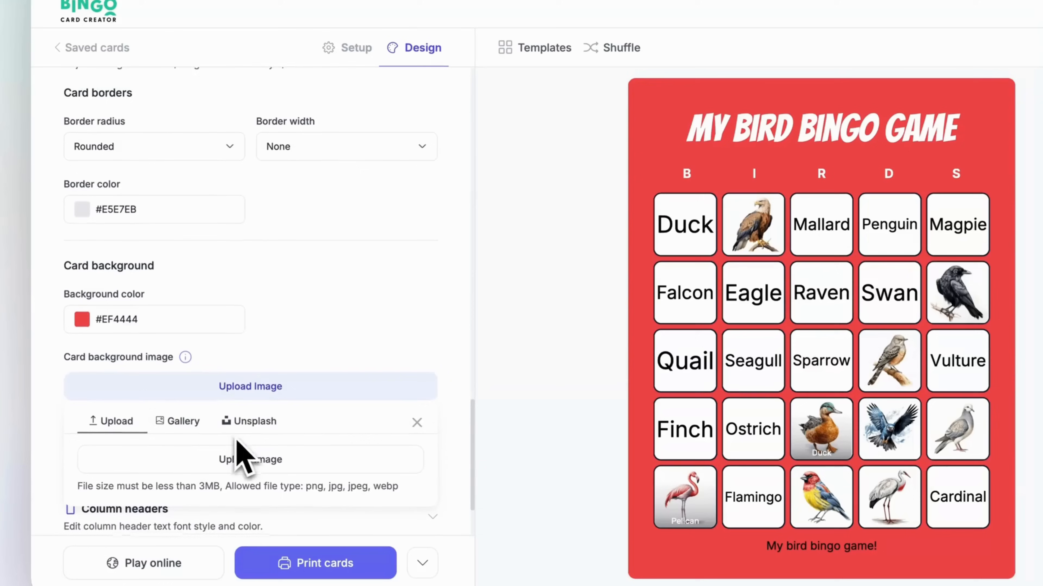
text(birds)
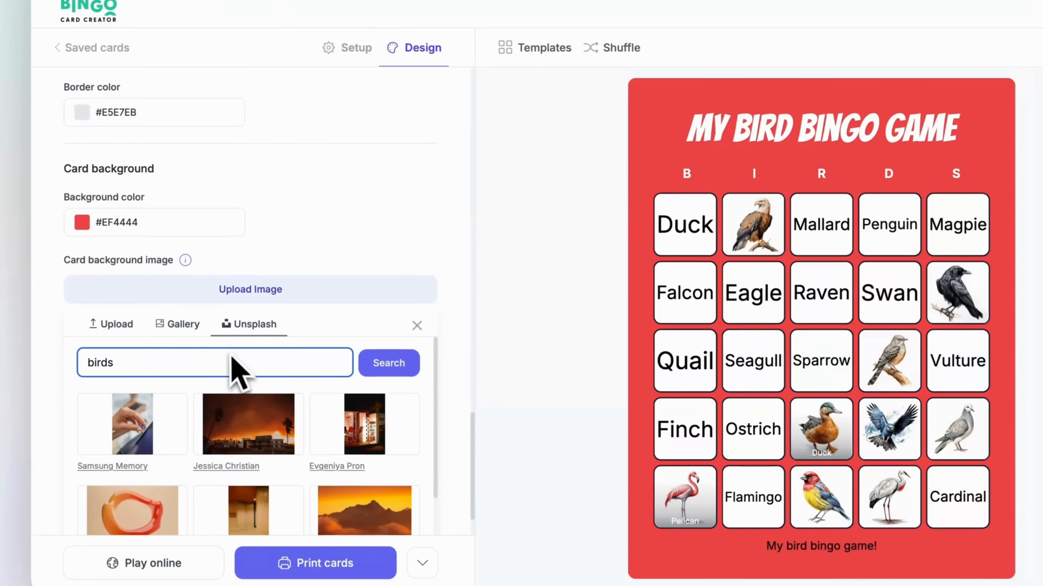
click(389, 363)
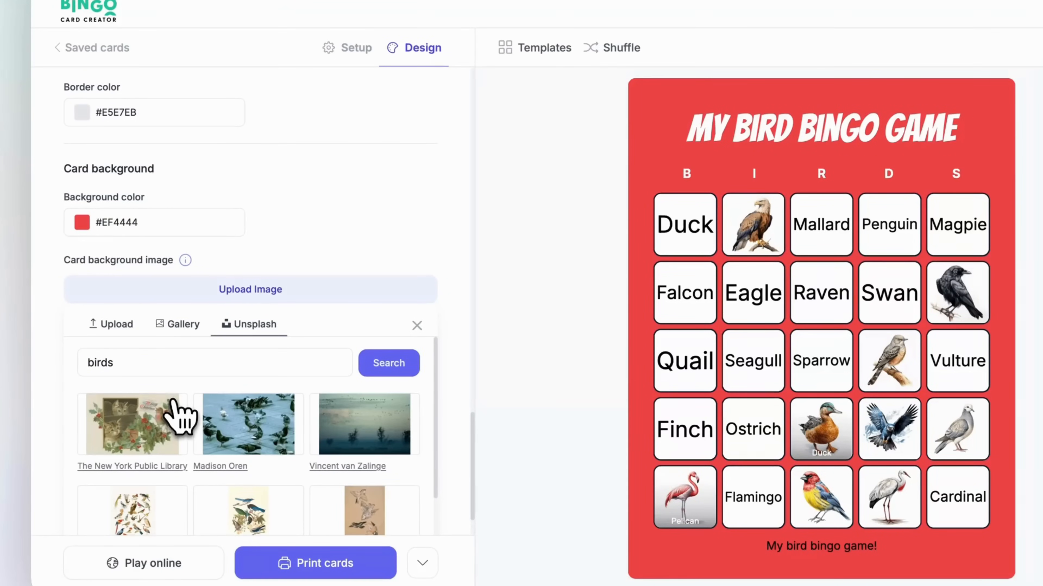
click(248, 423)
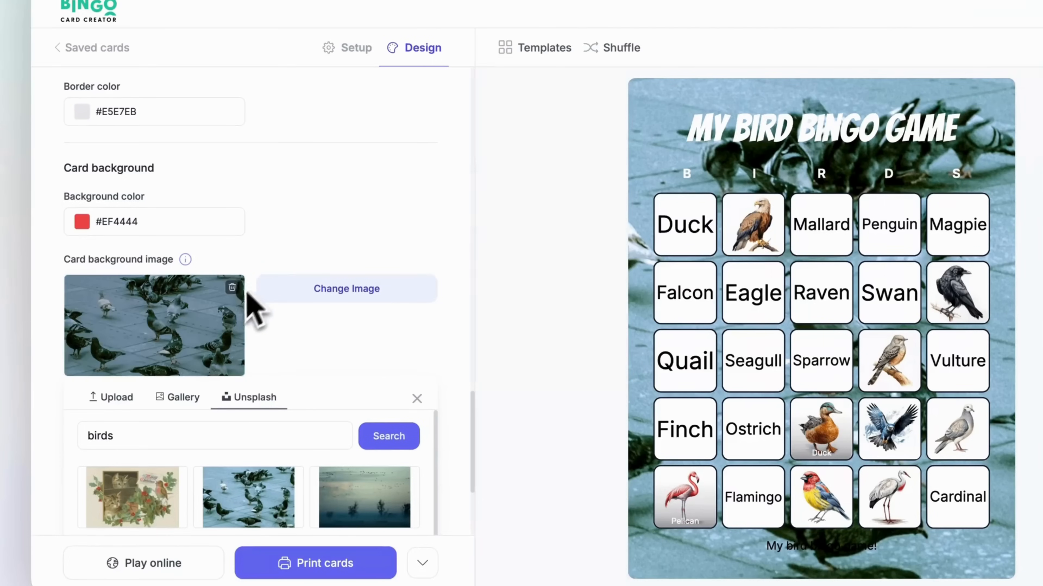
click(417, 399)
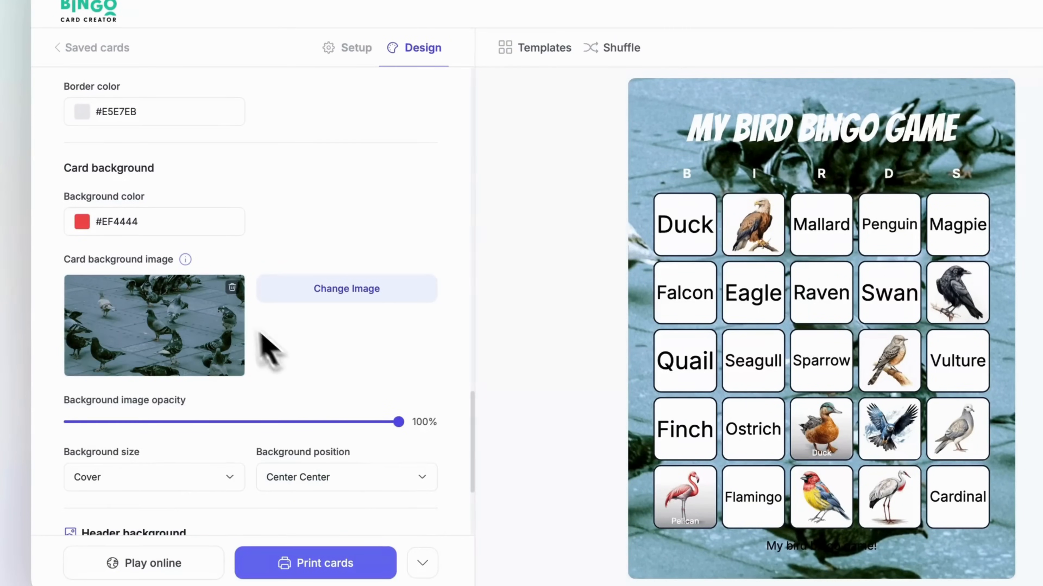
click(231, 287)
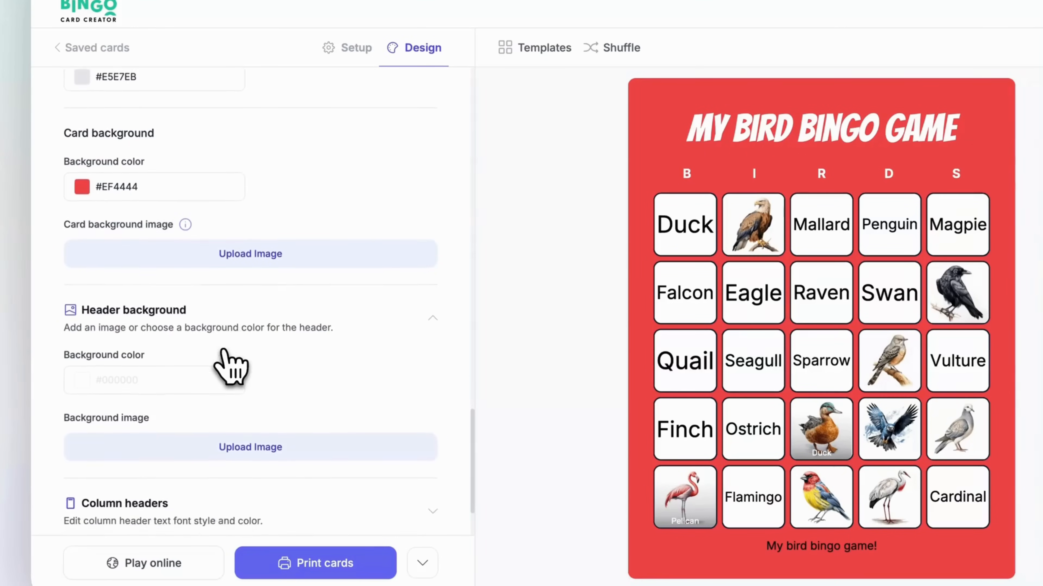
scroll(down, 3)
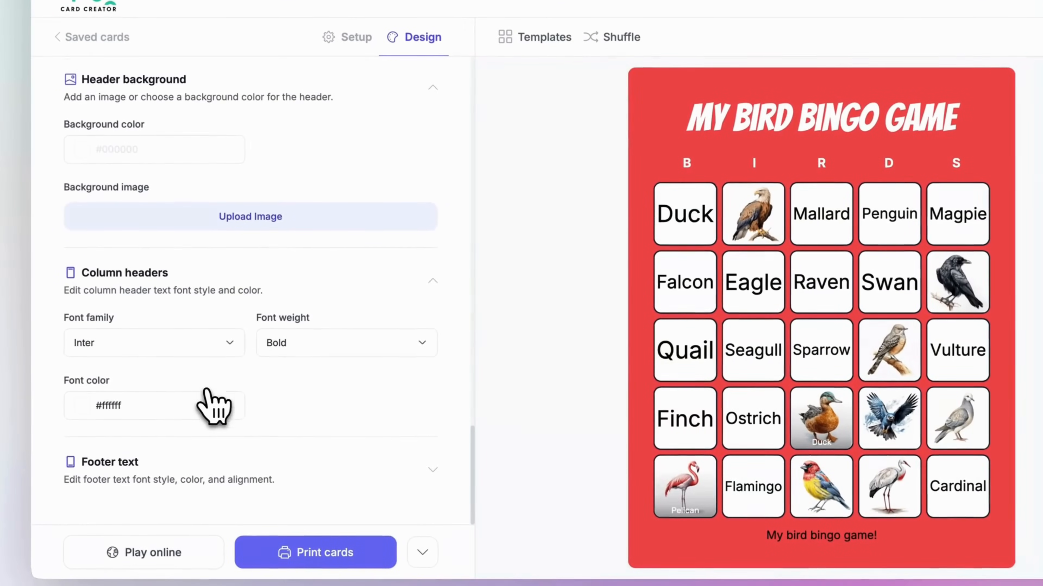
- Try Bangers for the B I R D S column headers, check weights, then settle on Lemon
click(153, 344)
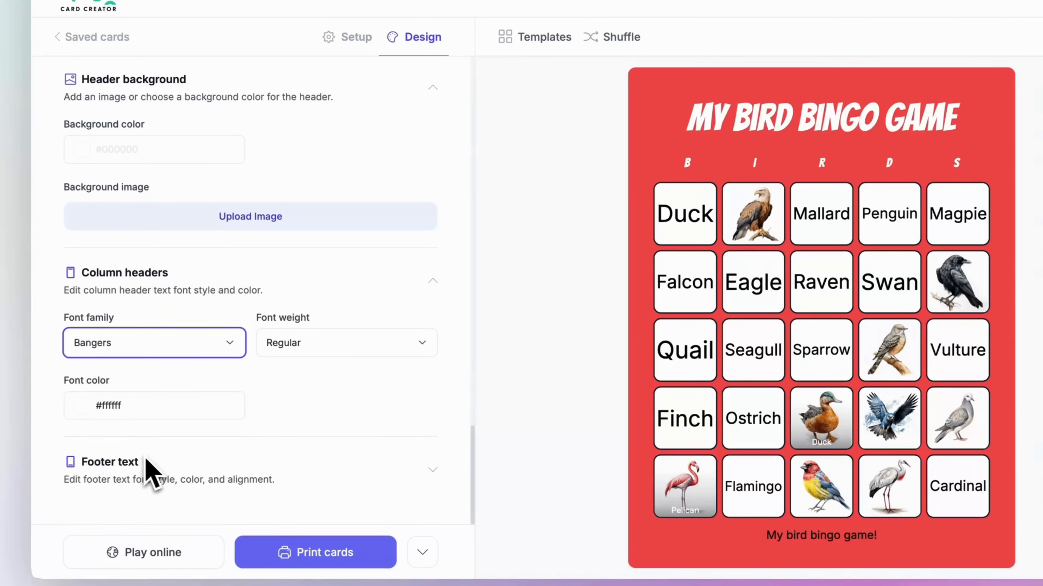
click(346, 343)
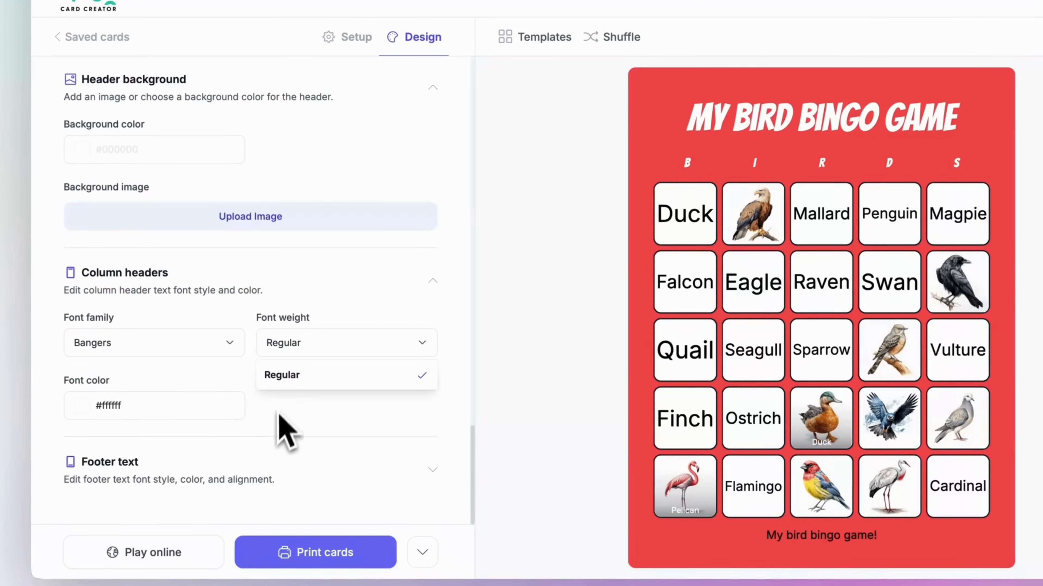
click(155, 343)
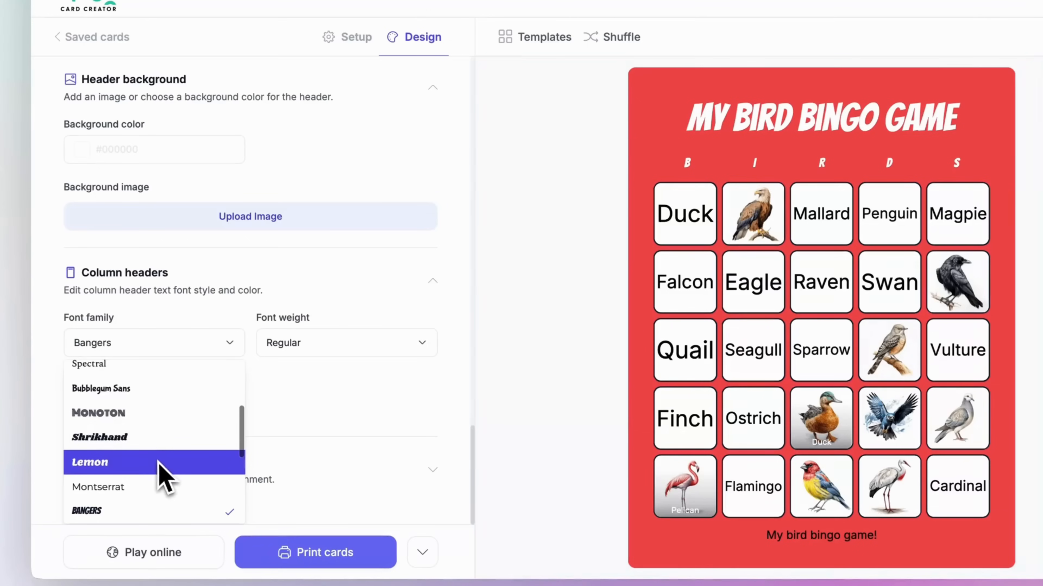
click(90, 463)
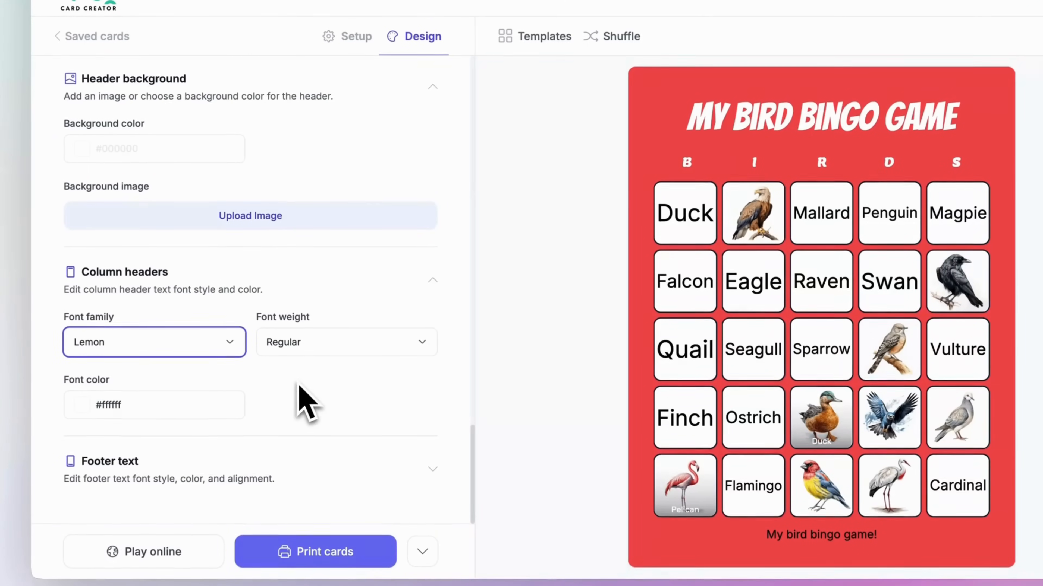
scroll(down, 3)
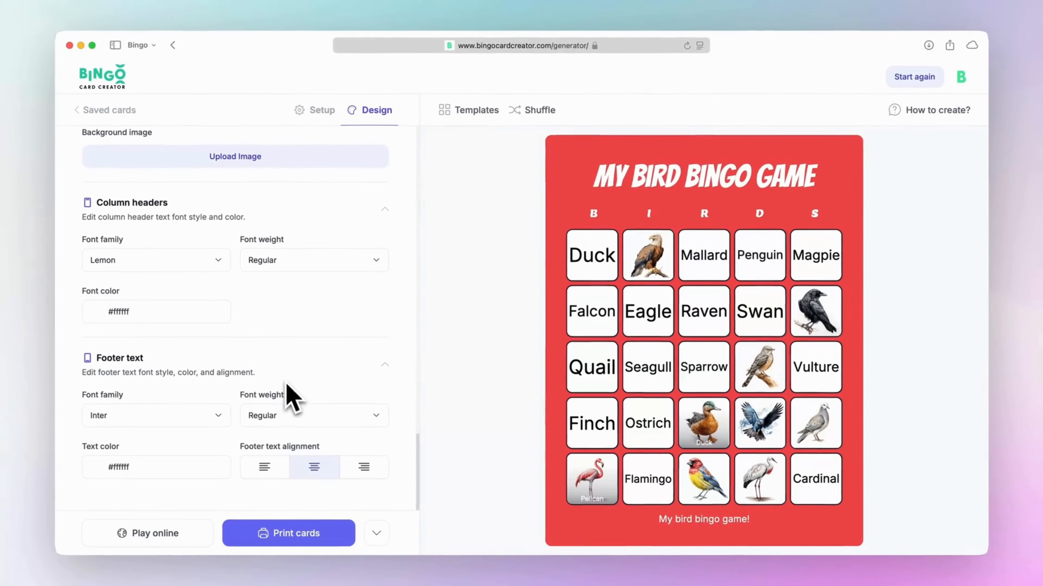
mouse_move(292, 525)
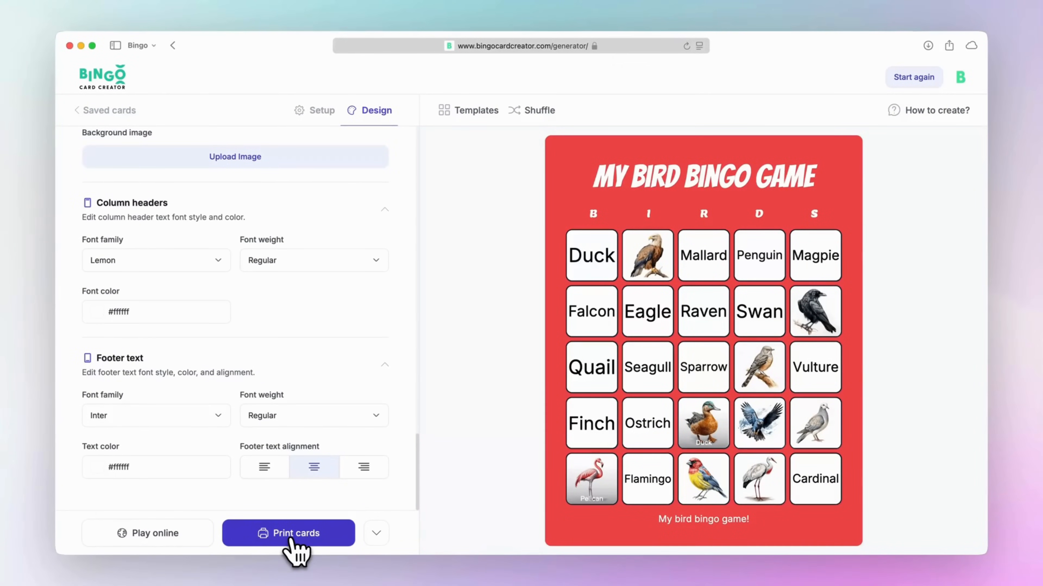
- Move to the Print page and review Premium card delivery shipping options for the bird cards
click(289, 538)
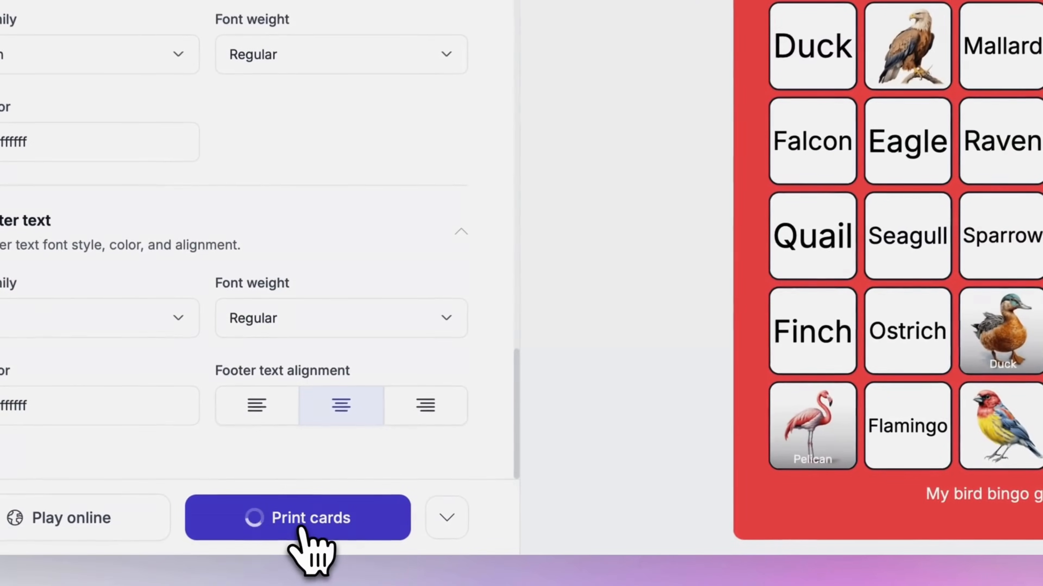
click(297, 518)
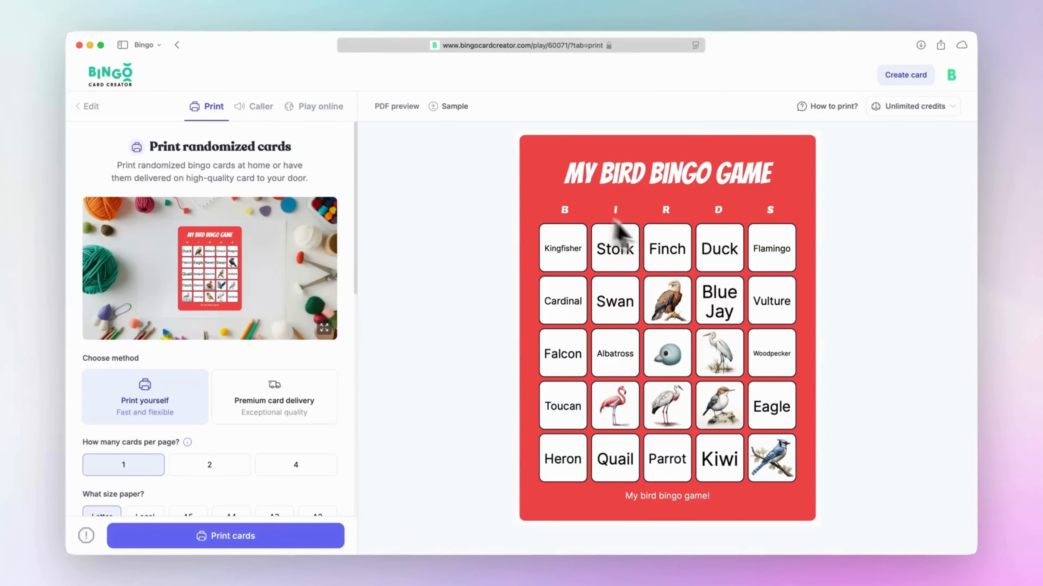
mouse_move(714, 291)
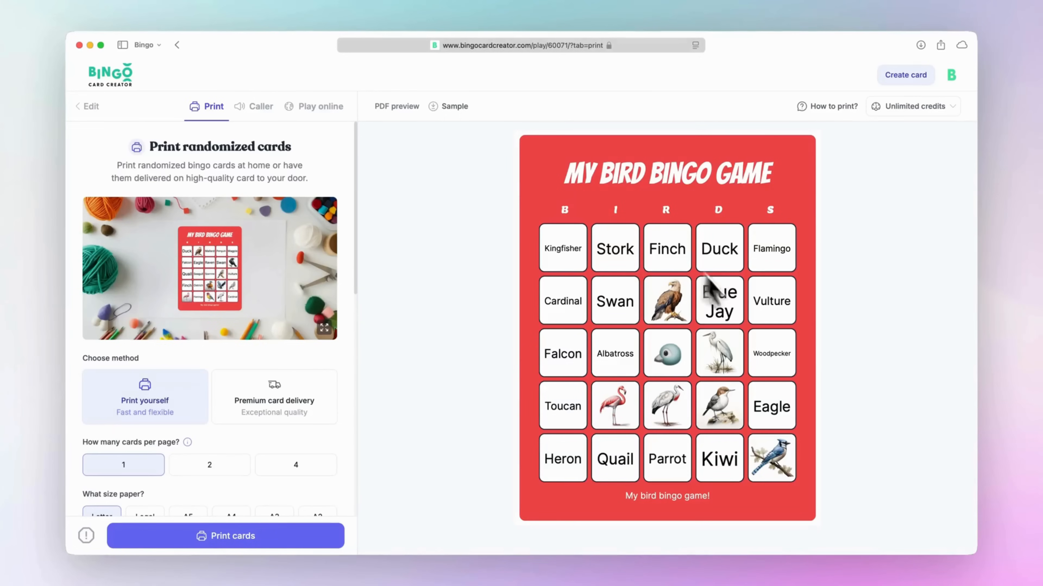
mouse_move(589, 289)
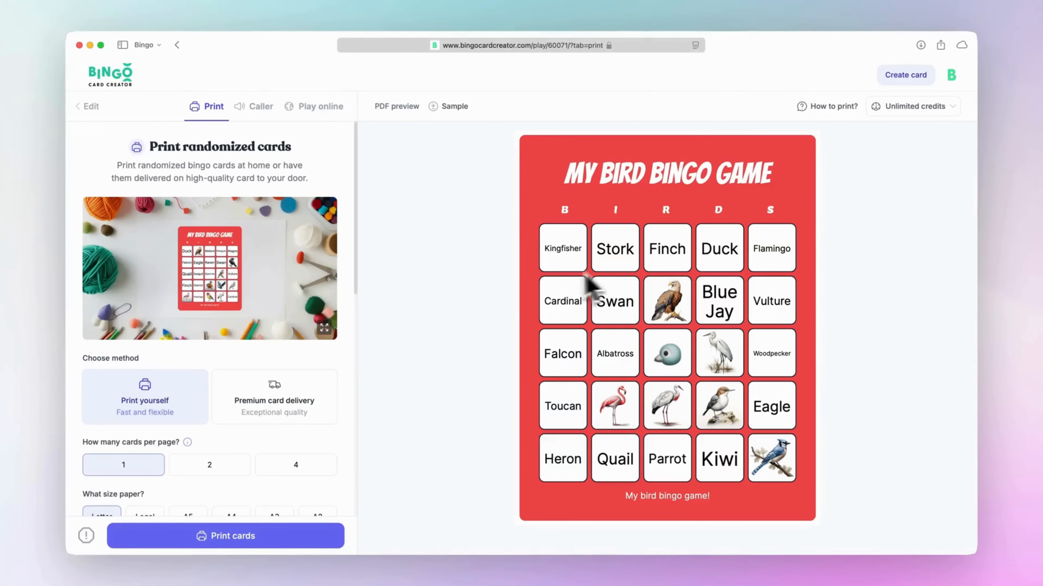
scroll(down, 3)
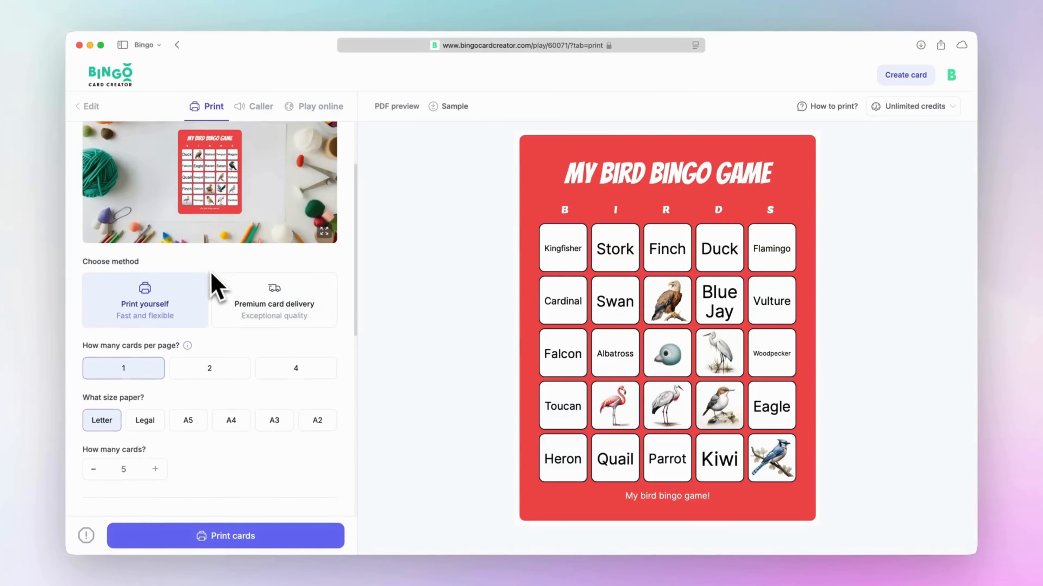
scroll(down, 3)
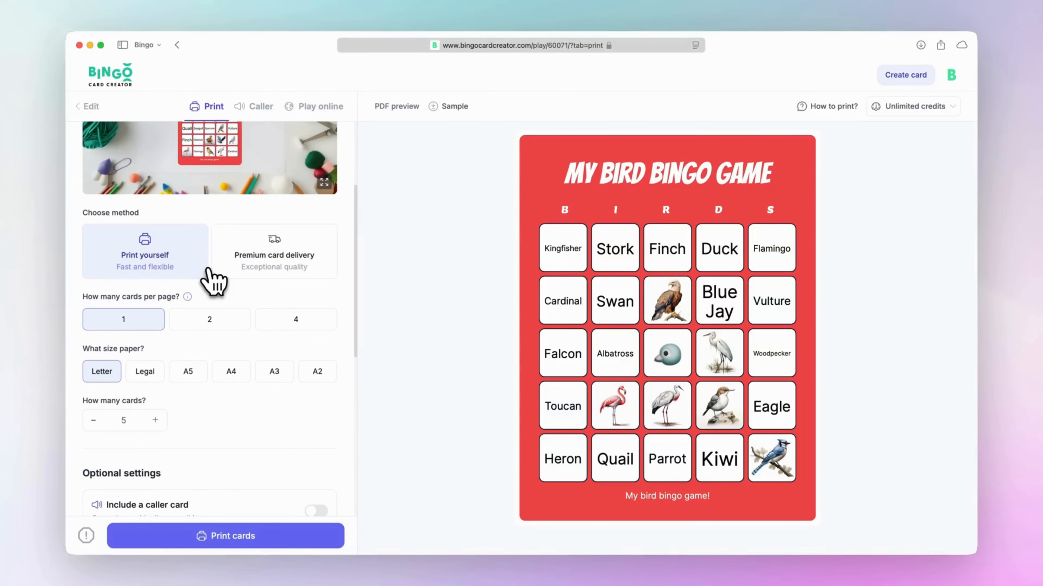
mouse_move(154, 272)
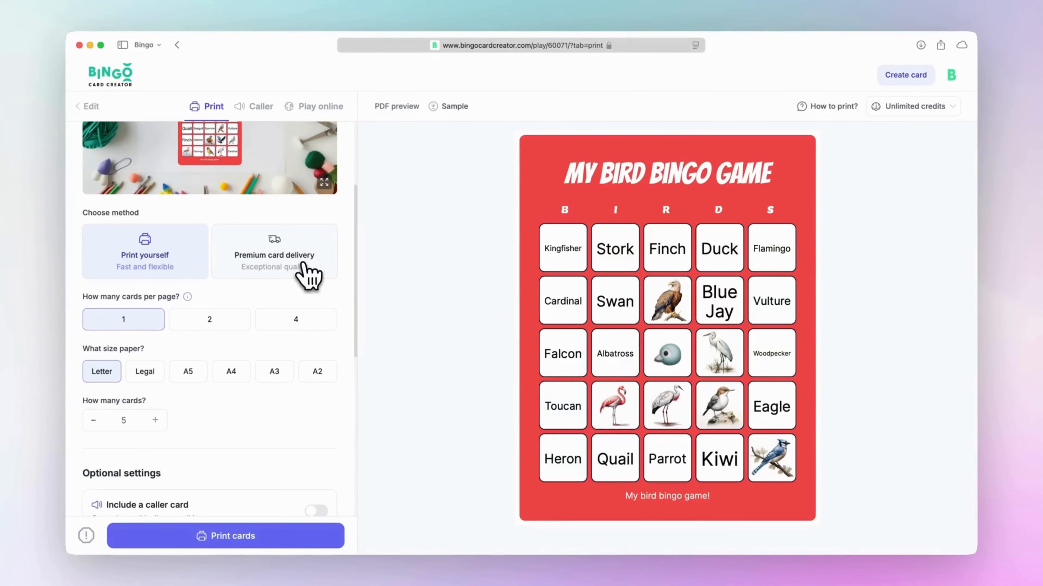
click(274, 255)
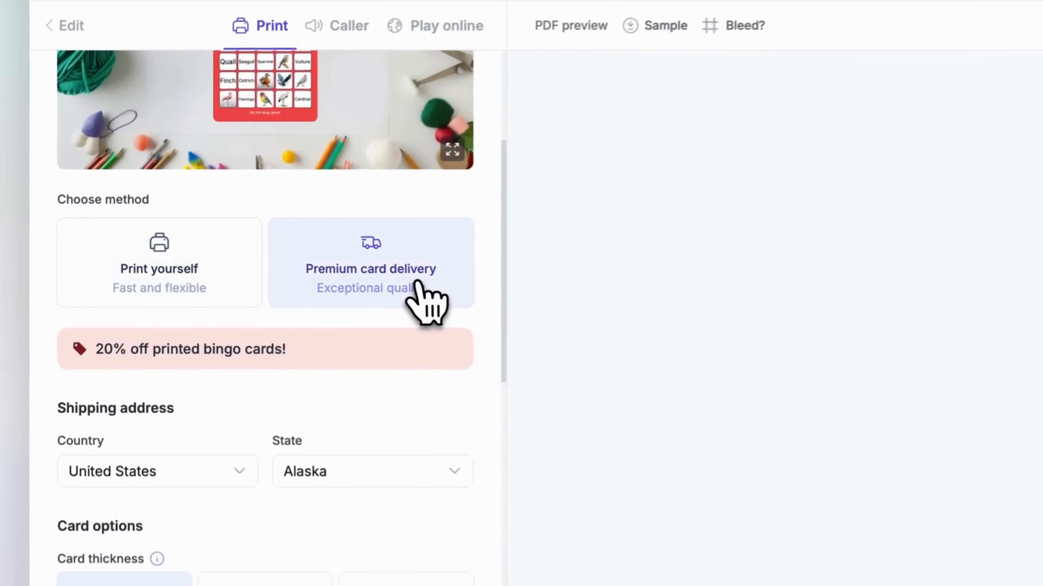
scroll(down, 3)
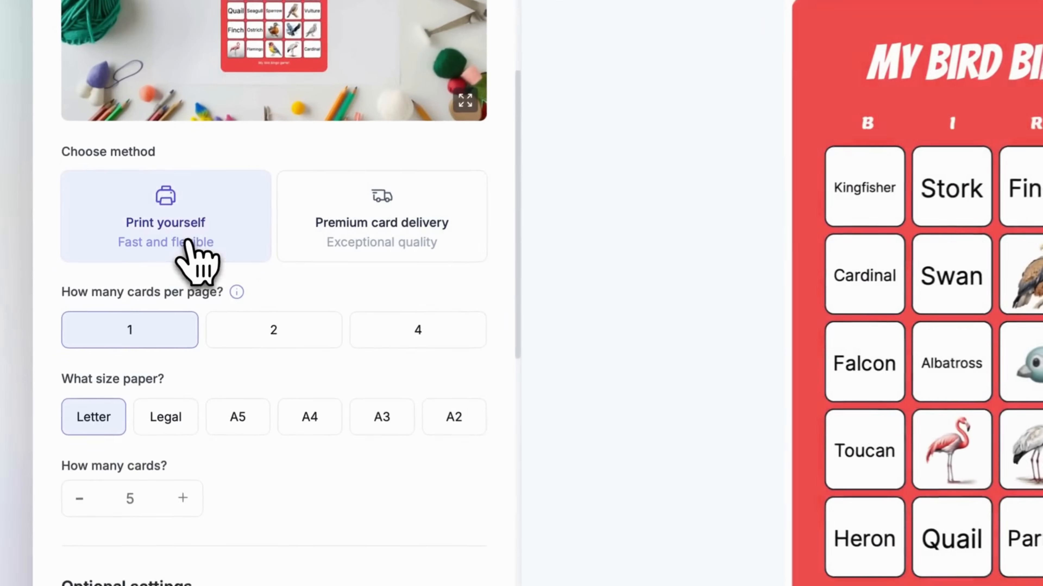
- Return to printing yourself, choose Legal paper and set the quantity to 15 cards
click(274, 330)
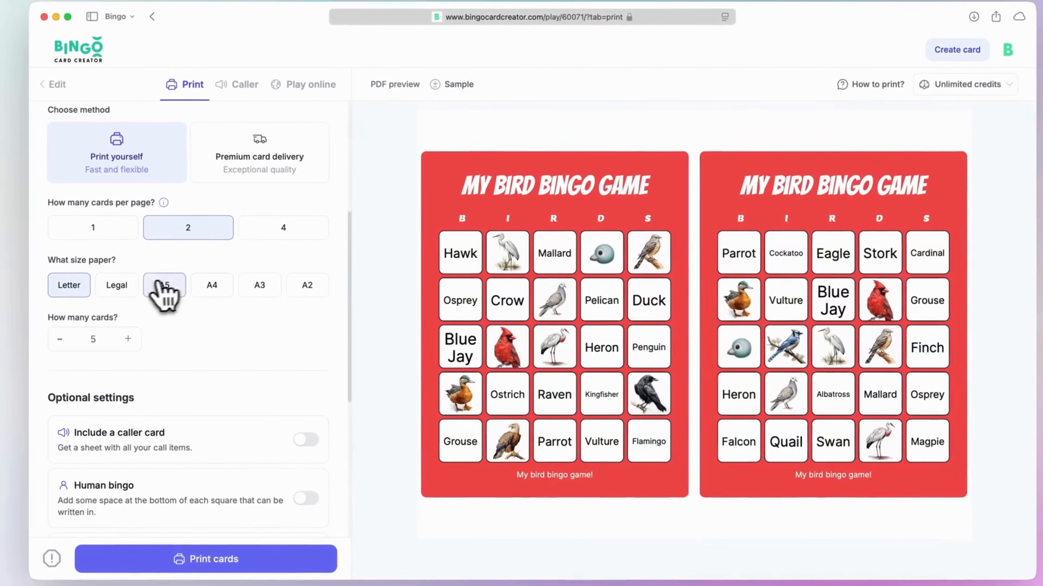
click(117, 285)
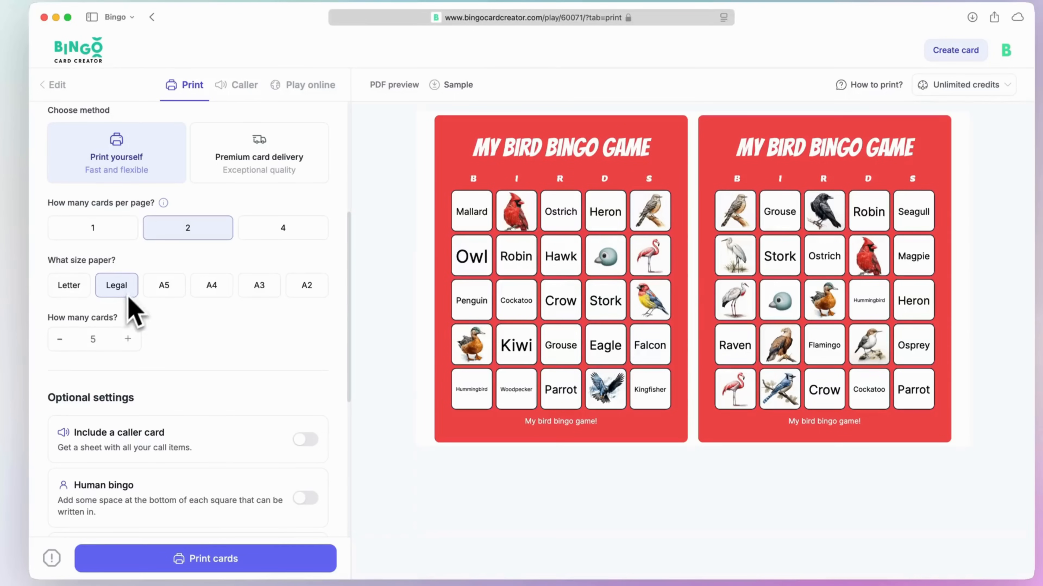
text(15)
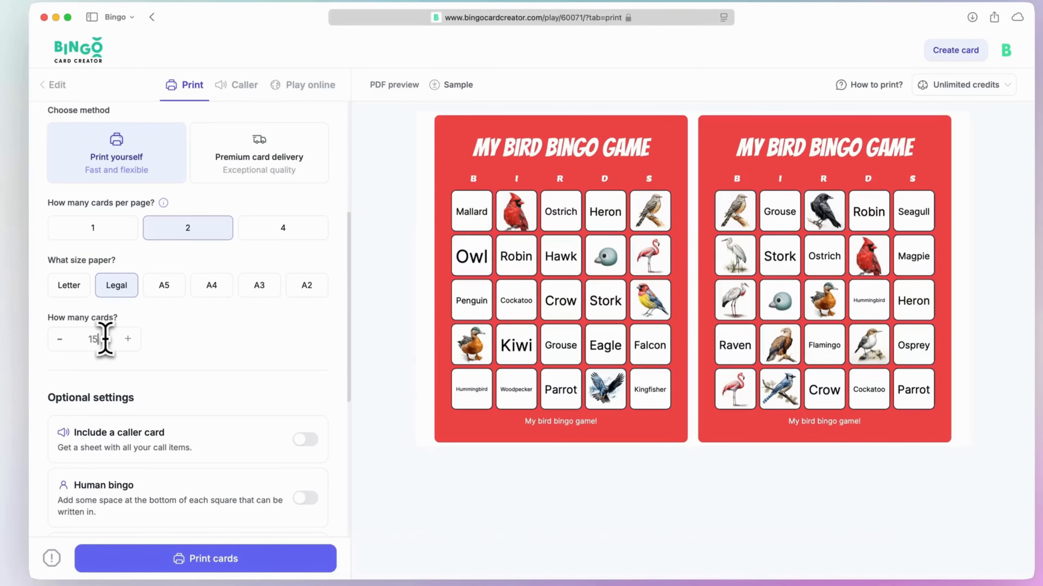
scroll(down, 3)
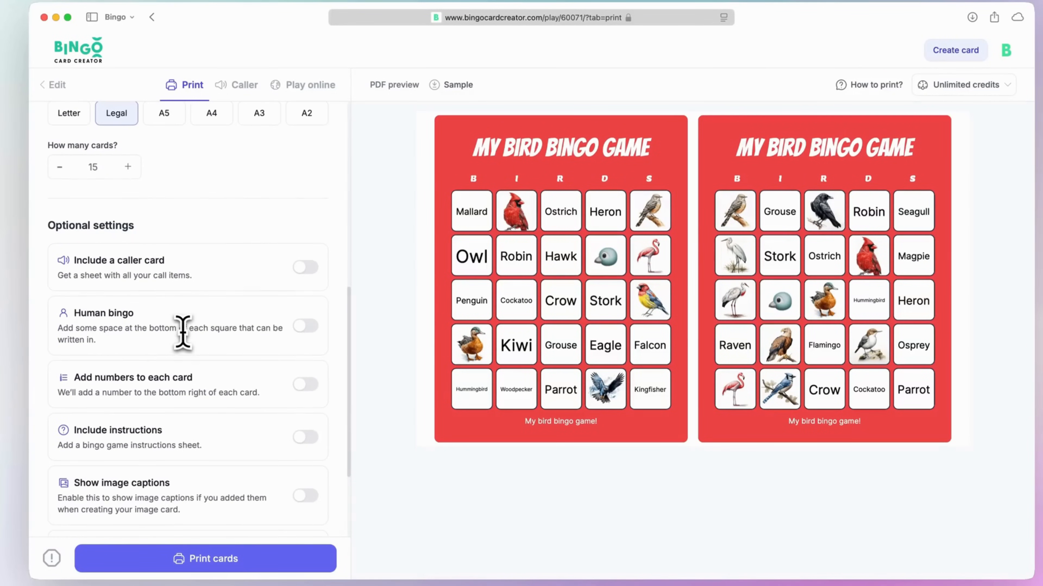
- Toggle the caller card, enable Human bingo writing space and card numbers, then generate the printable cards
click(306, 267)
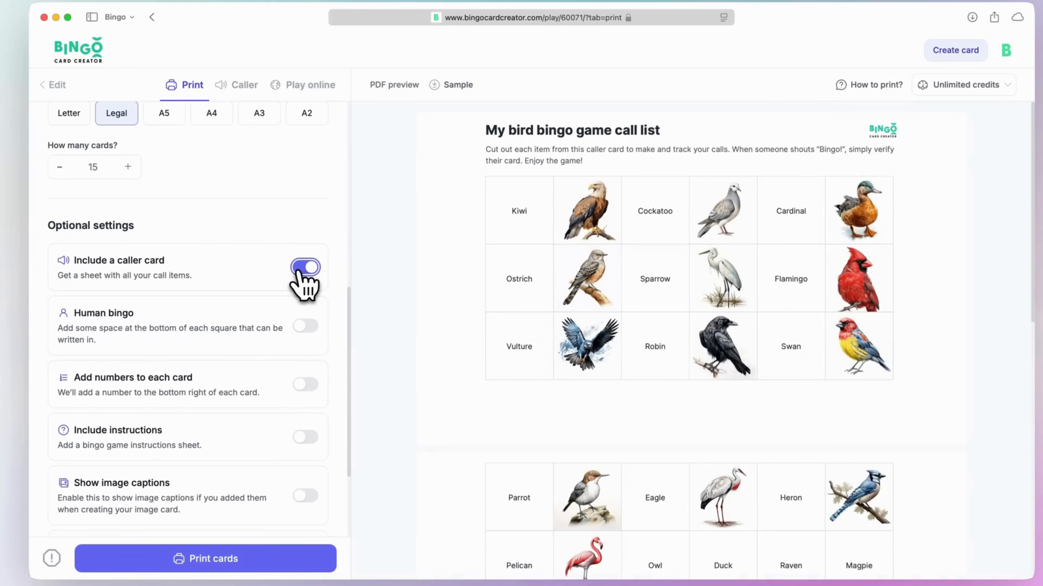
scroll(down, 3)
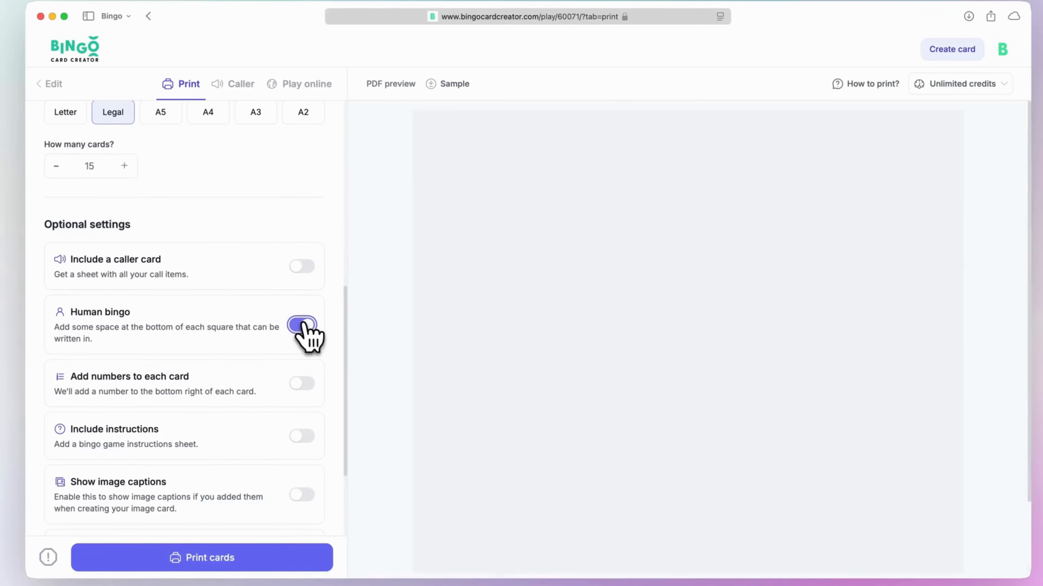
click(301, 325)
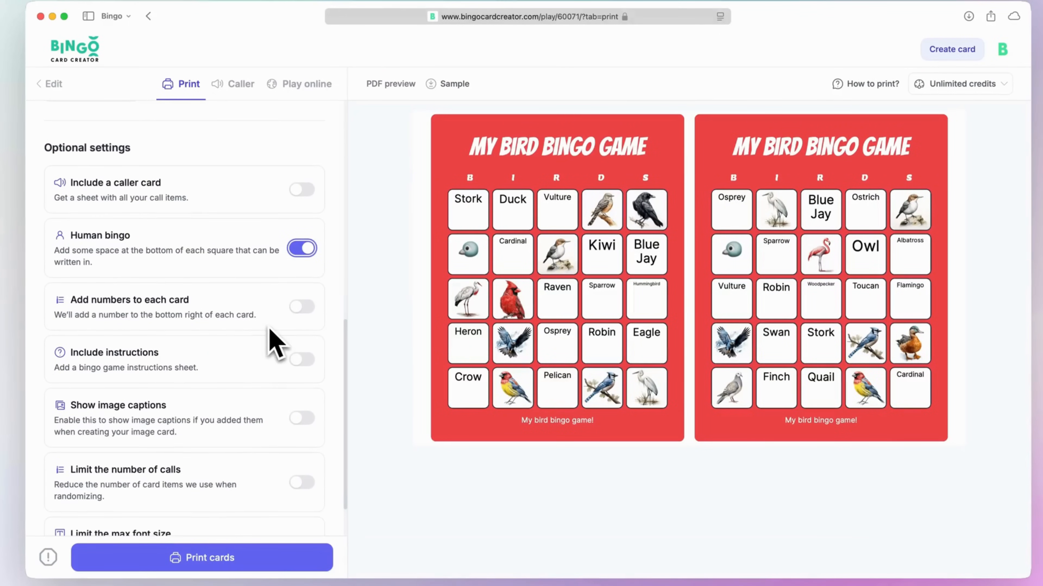
click(302, 307)
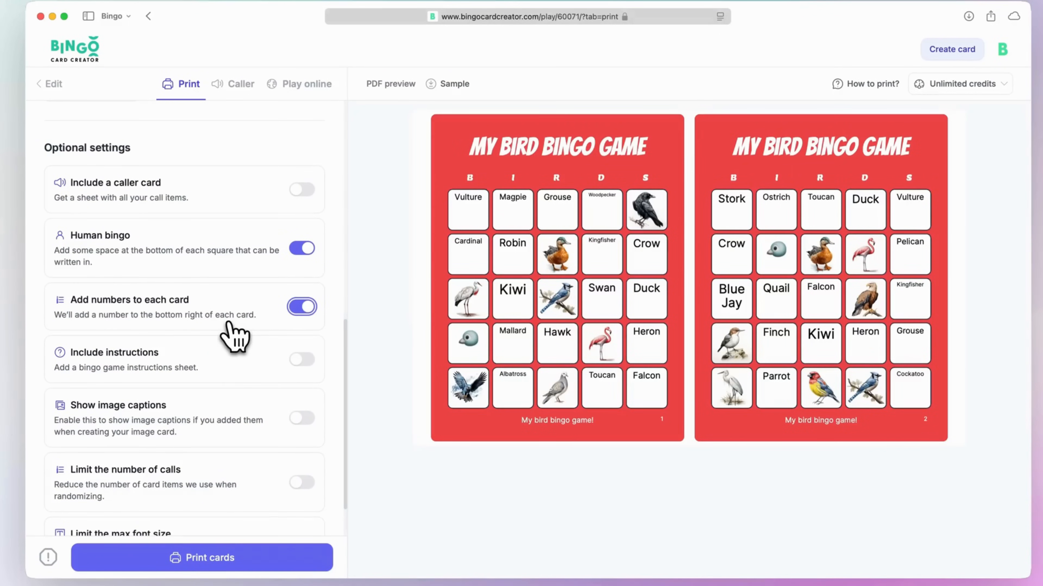
scroll(down, 3)
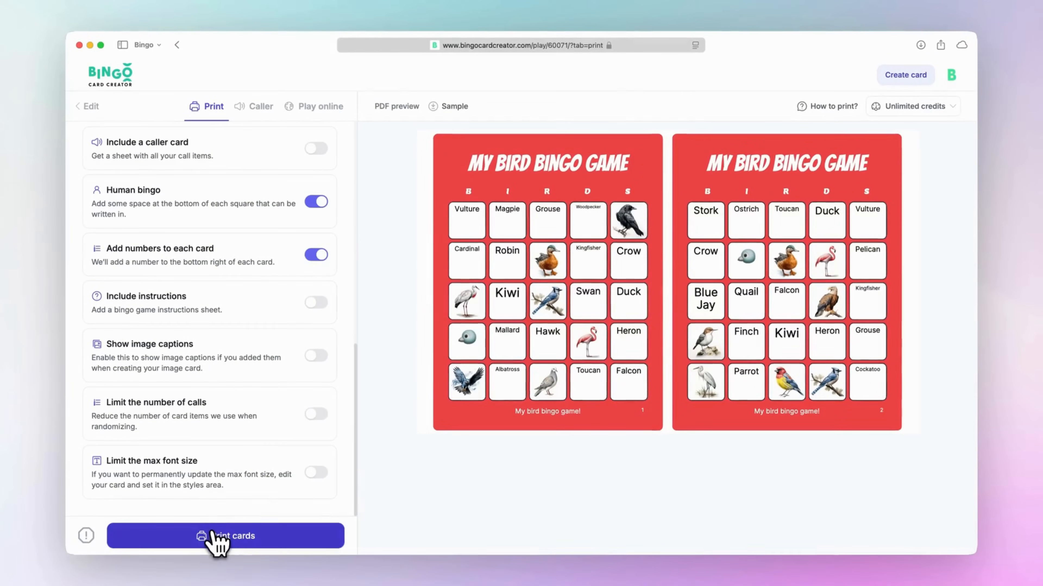
click(216, 541)
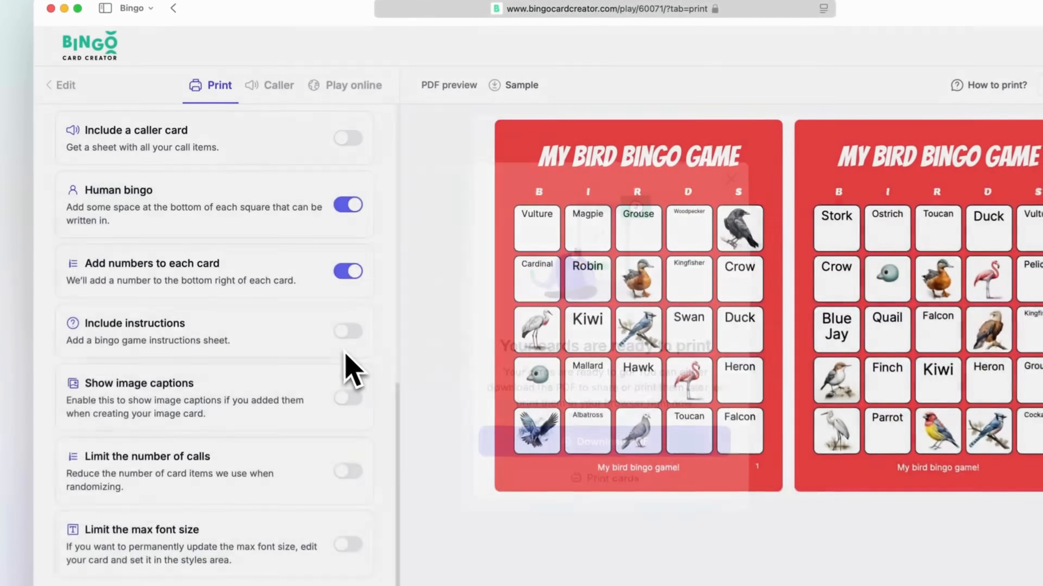
- Go to the Caller section and launch the bingo caller board for the bird card
click(277, 85)
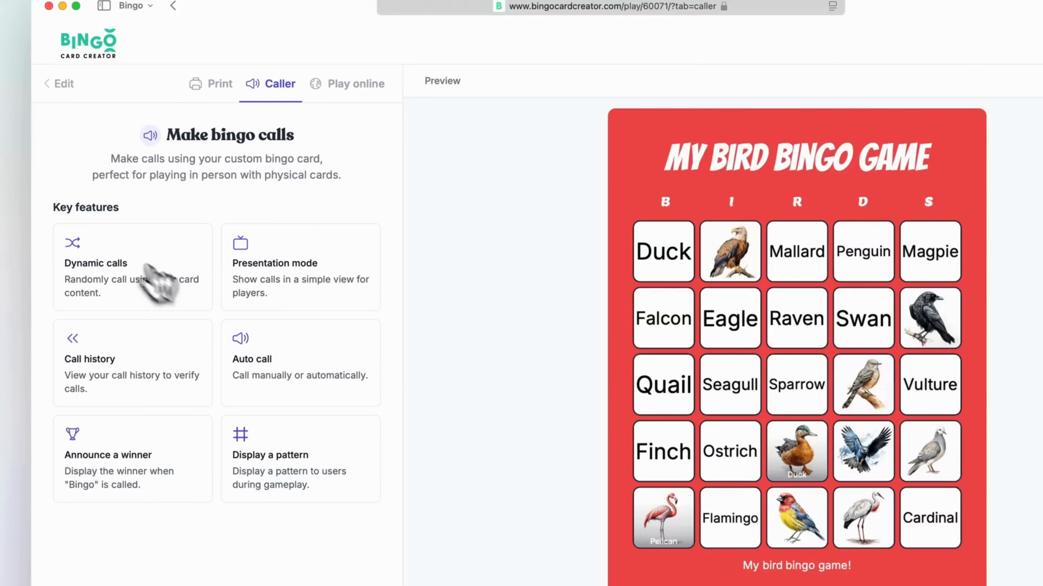
scroll(down, 3)
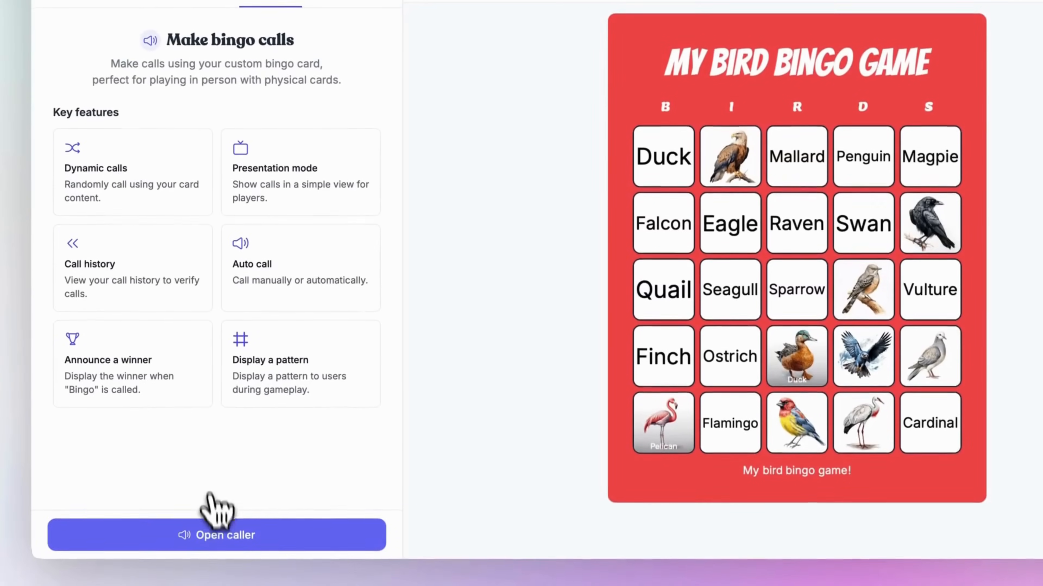
click(216, 537)
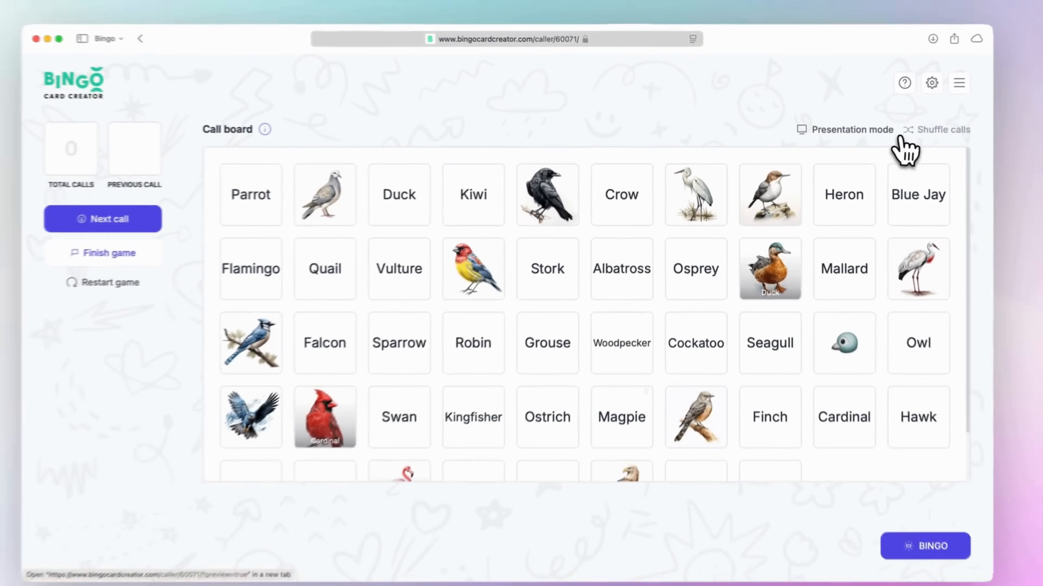
- Shuffle the calls, call Osprey, Cockatoo and Ostrich, then bring up caller settings
click(929, 131)
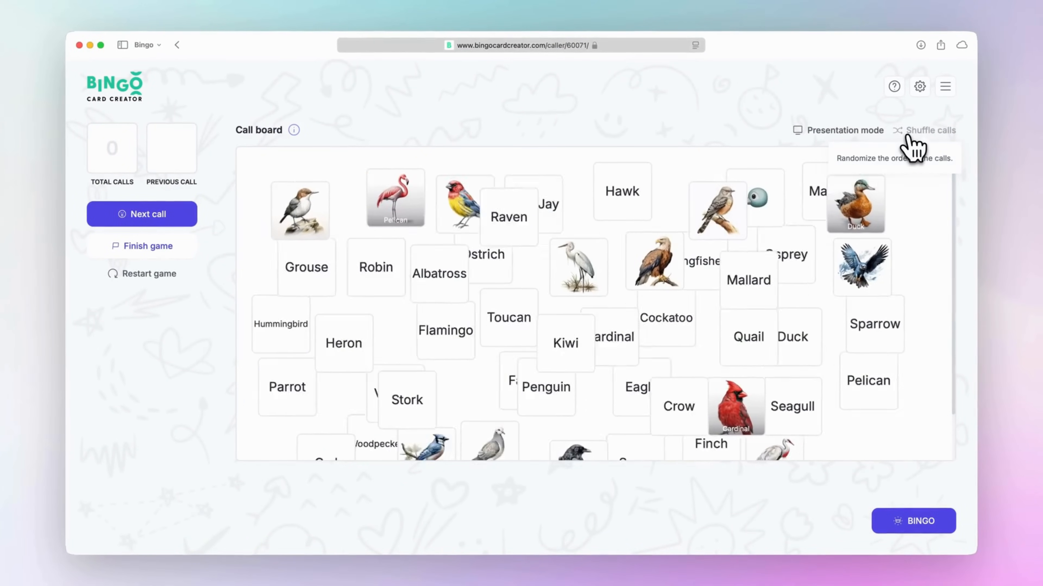
click(928, 130)
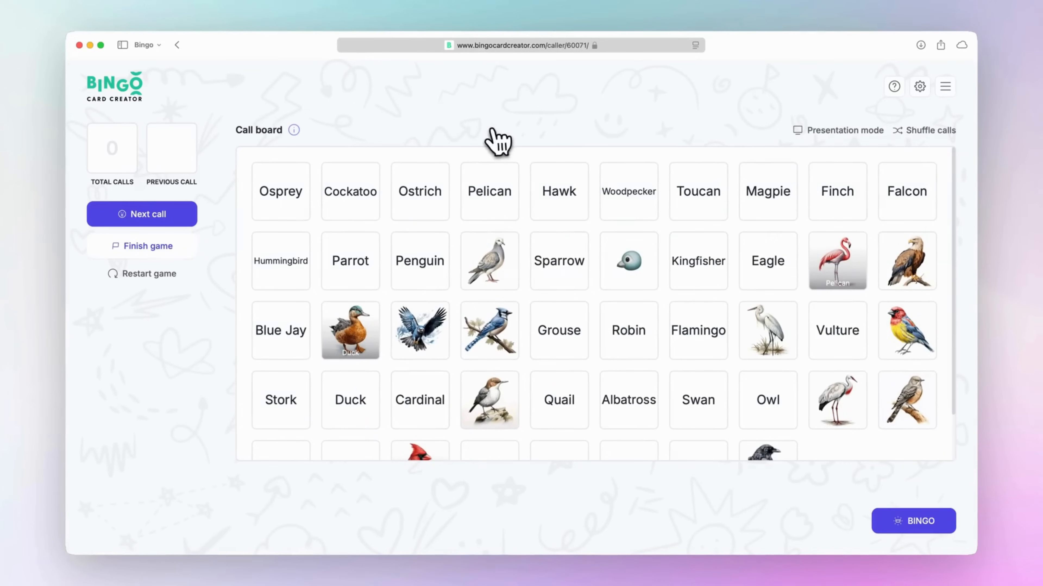
click(143, 214)
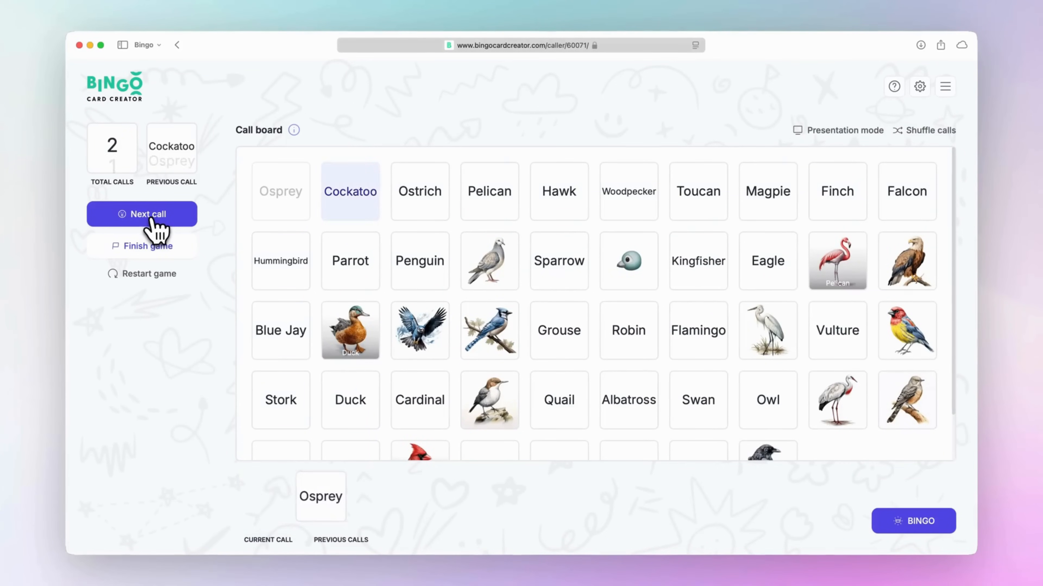
click(142, 214)
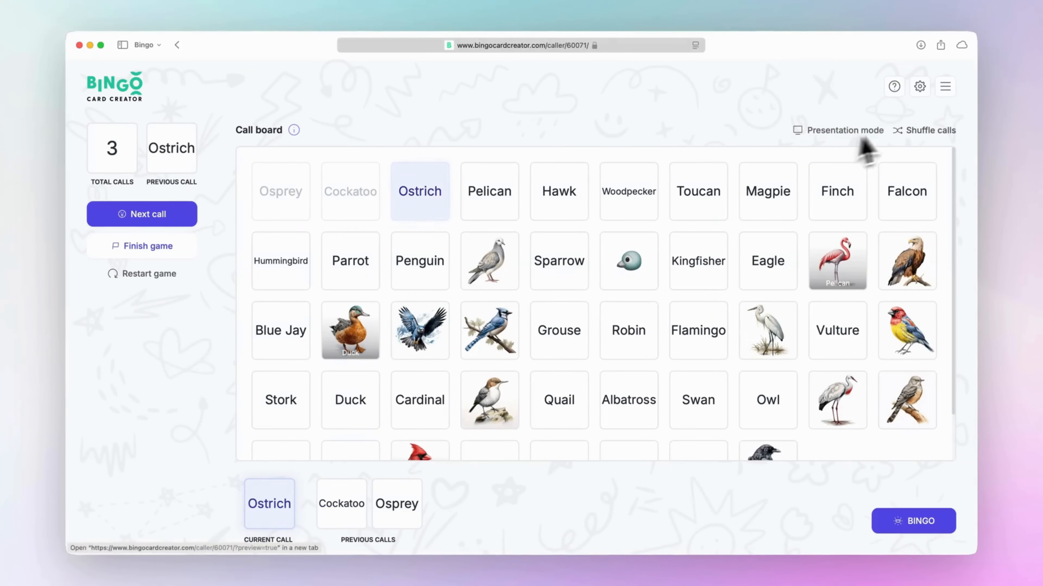
click(920, 87)
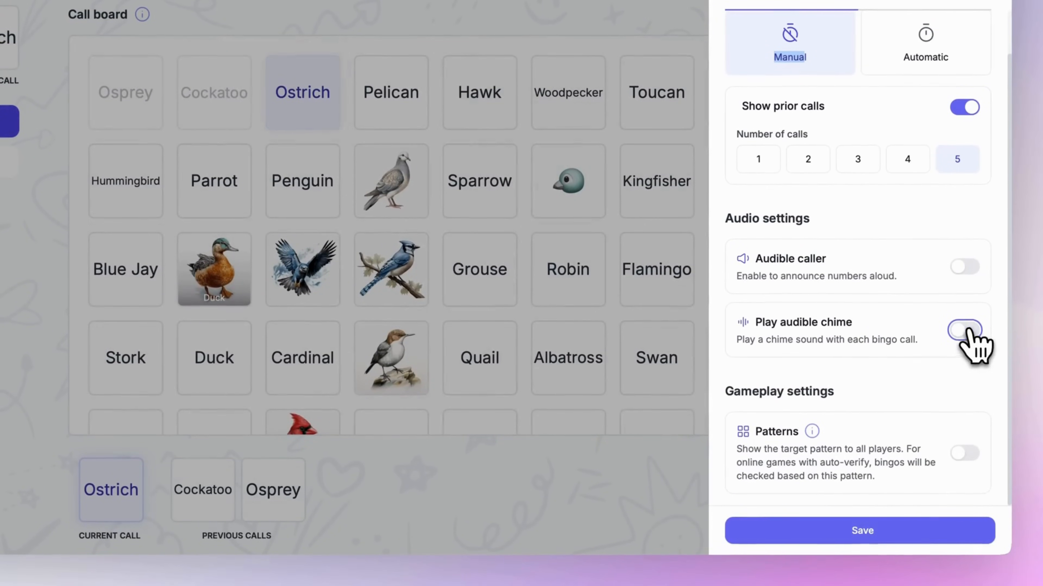
- Enable Patterns in caller settings and select the Inner Square target pattern
click(962, 453)
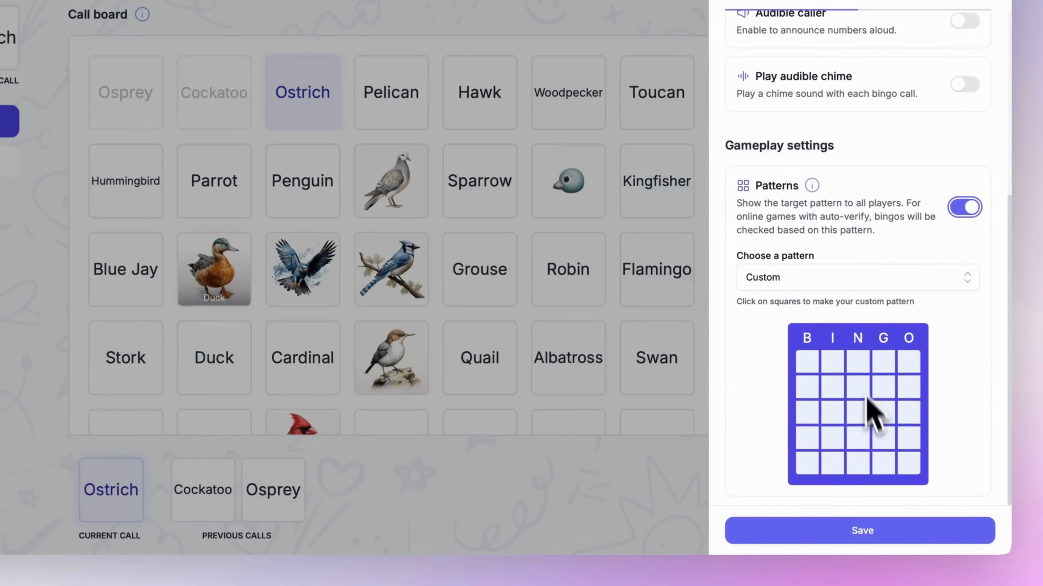
click(857, 278)
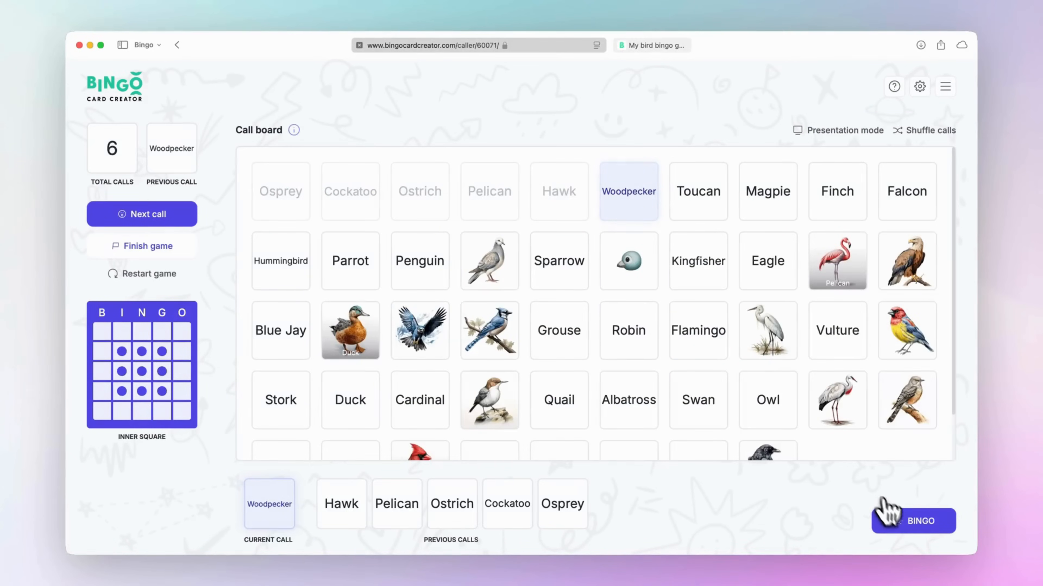
- Declare BINGO and announce winners Emily and Sarah, each after six calls
click(920, 522)
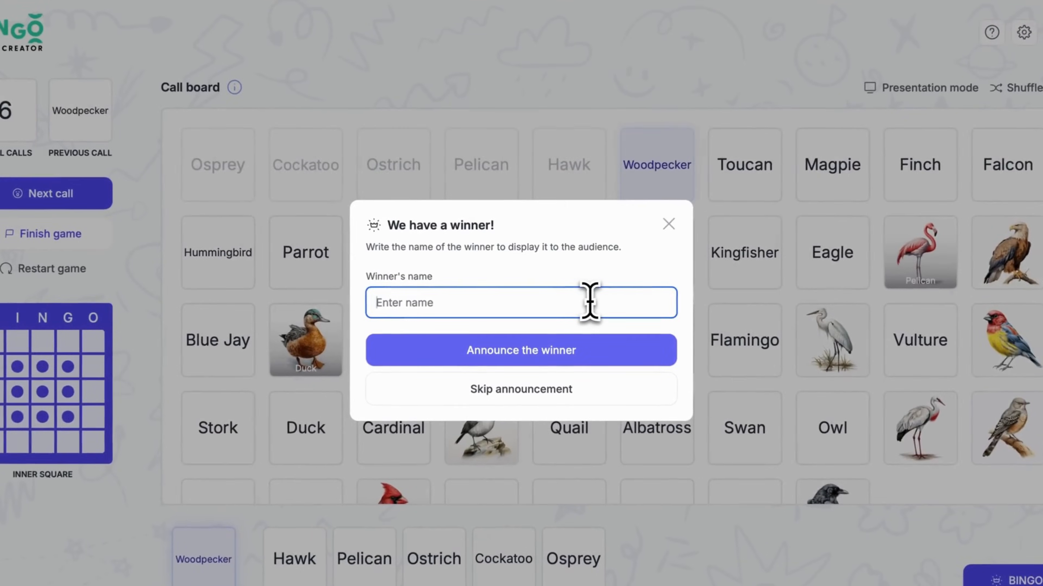
text(Emily)
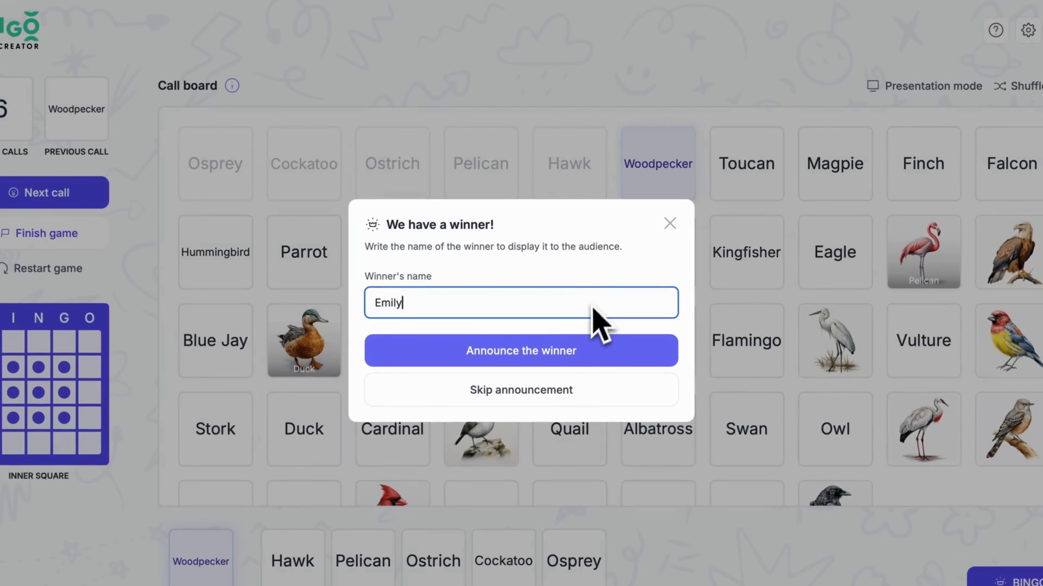
click(522, 351)
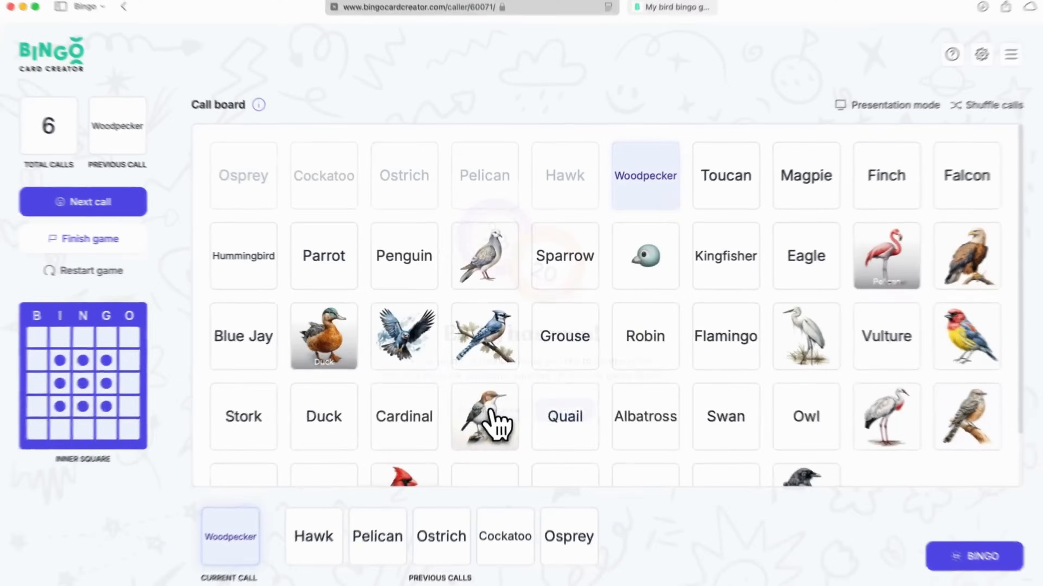
click(976, 556)
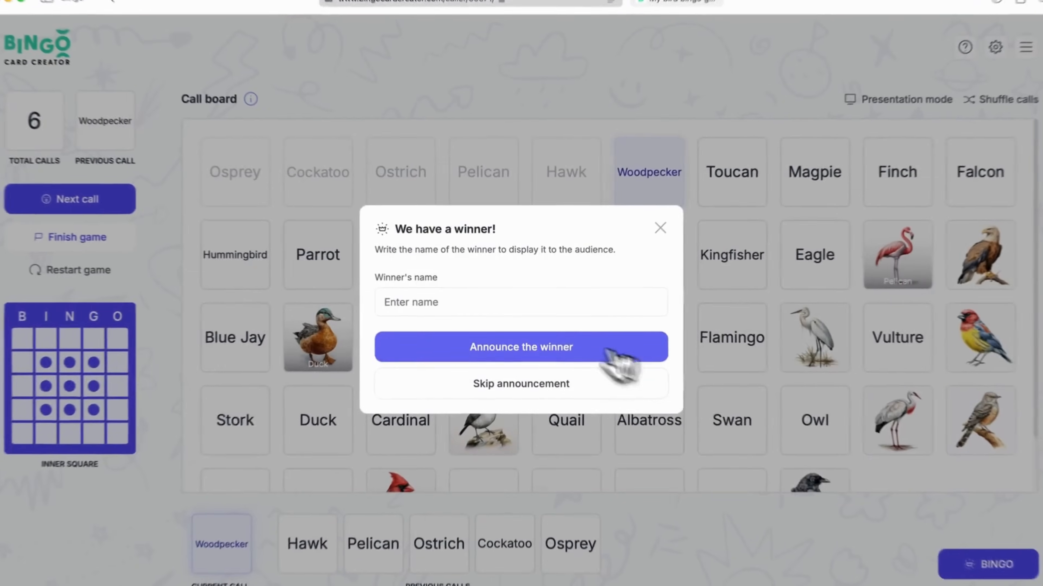
text(Sarah)
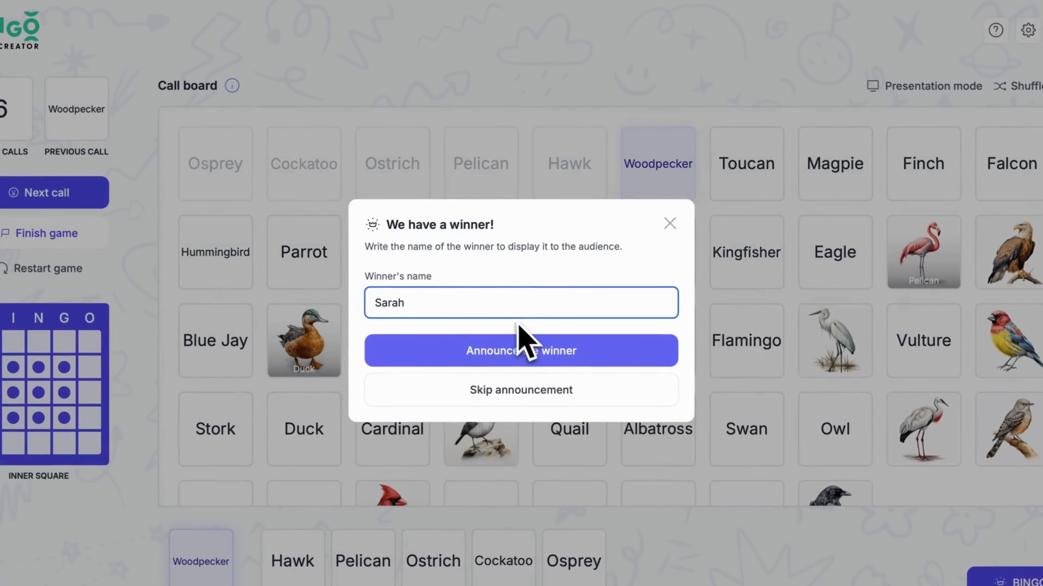
click(522, 350)
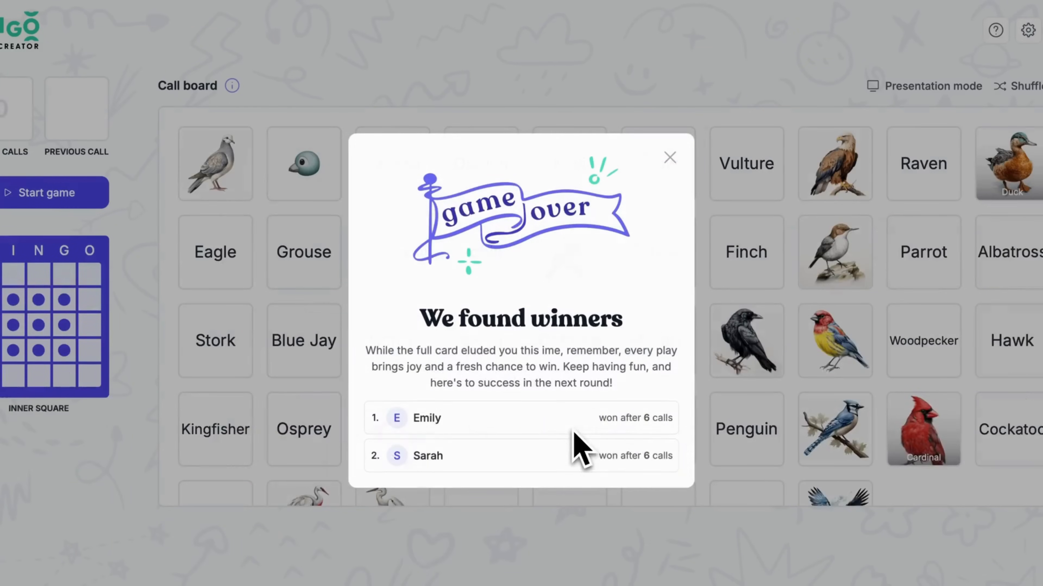